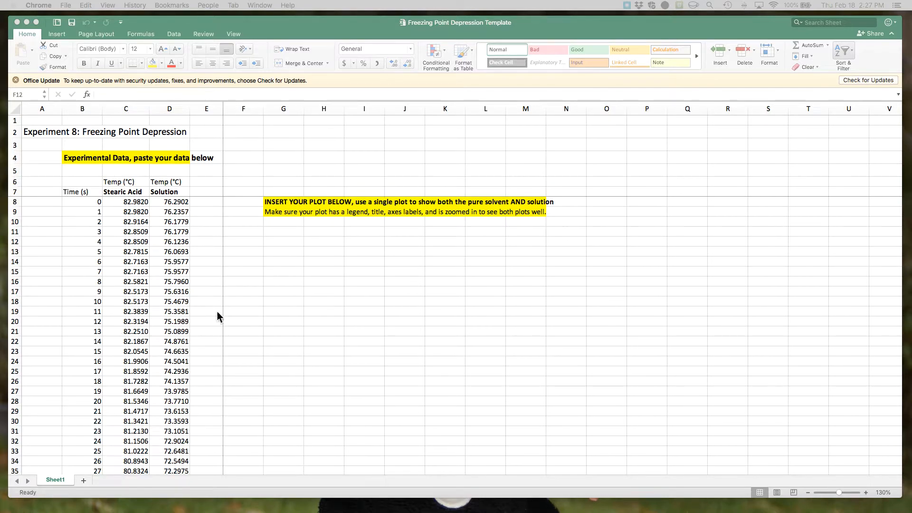
{"action": "mouse_move", "coordinate": [330, 268]}
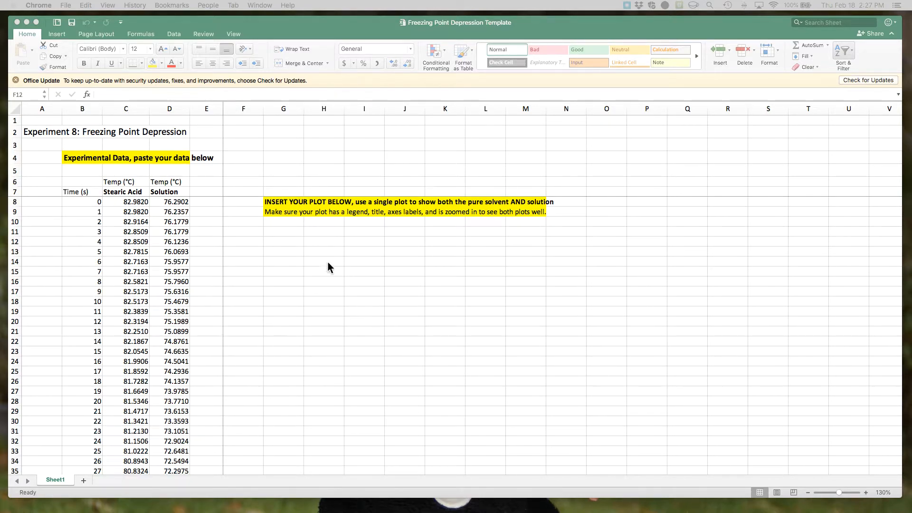
{"action": "mouse_move", "coordinate": [383, 34]}
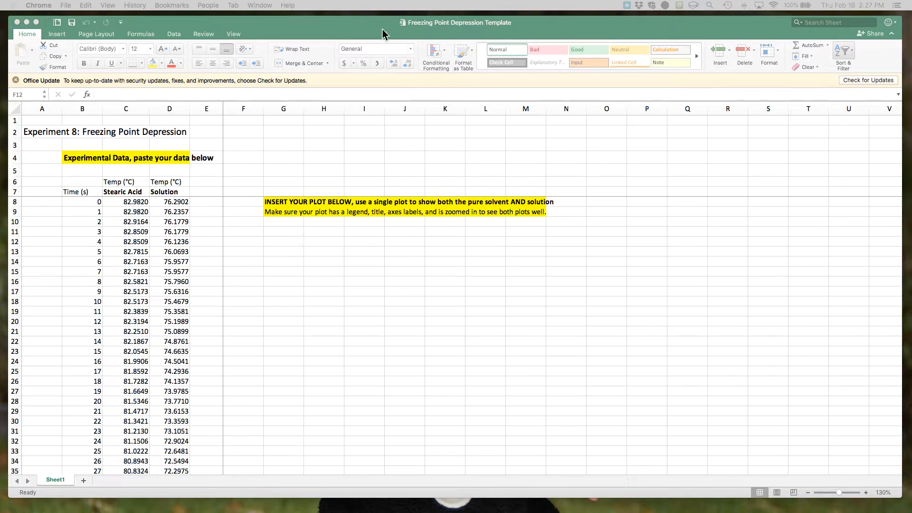
{"action": "mouse_move", "coordinate": [291, 192]}
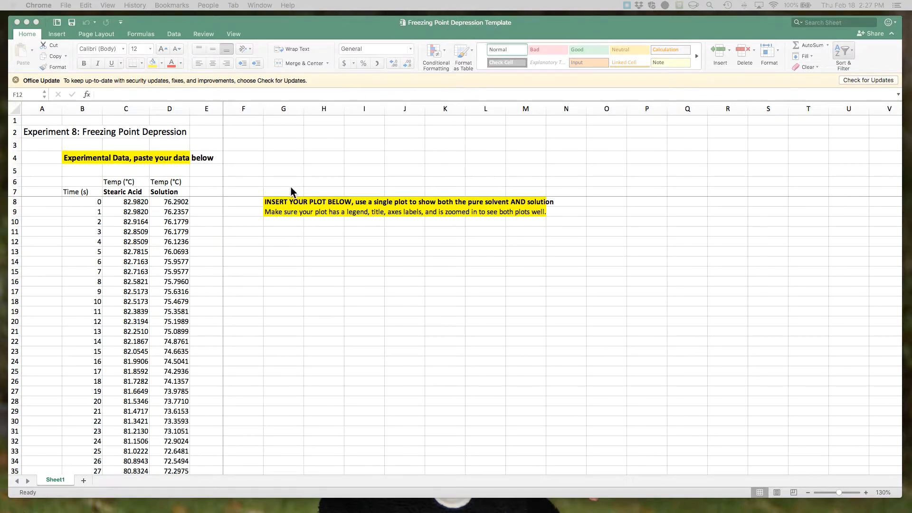
{"action": "mouse_move", "coordinate": [122, 195]}
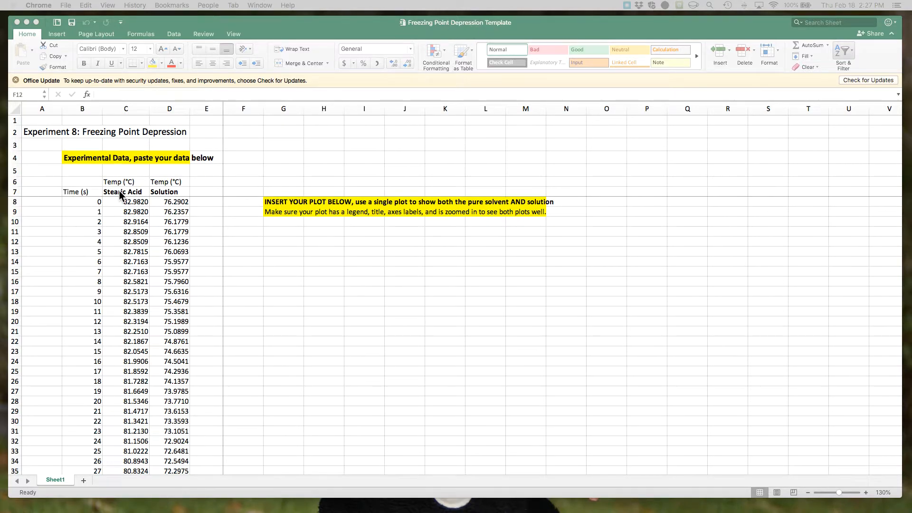
Step: Select the temperature heading cells and first Solution readings, then clear the selection
{"action": "scroll", "scroll_direction": "down", "scroll_amount": 3}
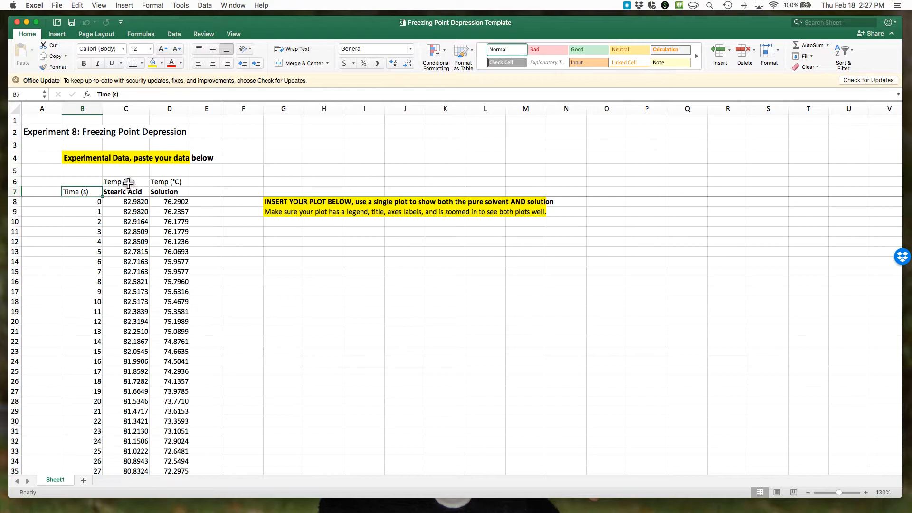
{"action": "left_click_drag", "start_coordinate": [125, 182], "coordinate": [125, 251]}
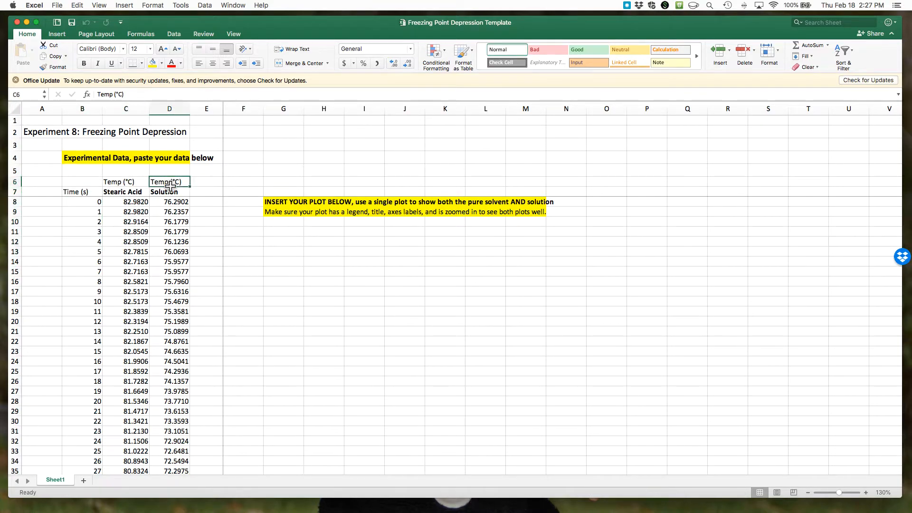
{"action": "left_click_drag", "start_coordinate": [169, 181], "coordinate": [170, 262]}
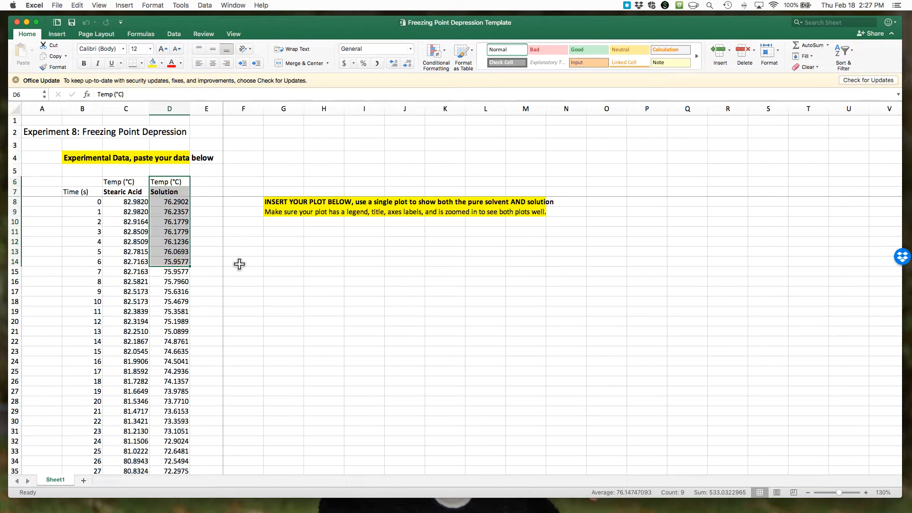
{"action": "left_click", "coordinate": [244, 261]}
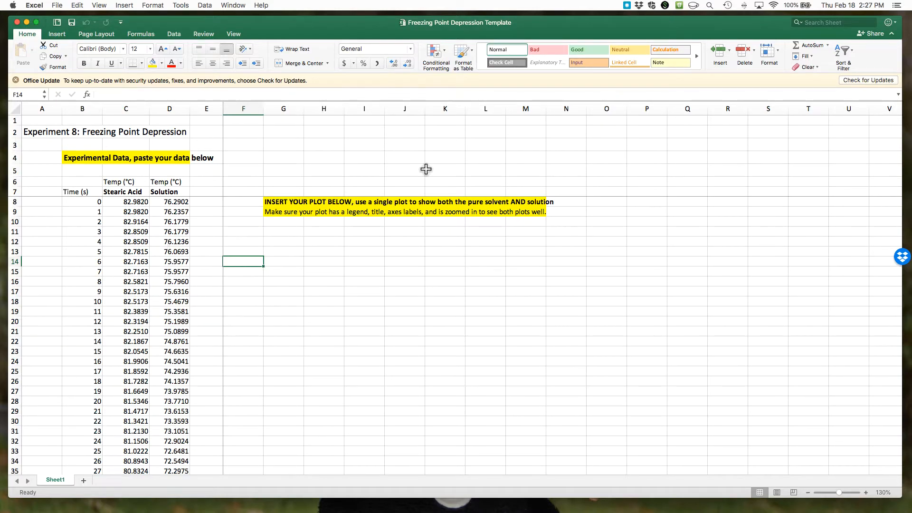
{"action": "mouse_move", "coordinate": [435, 151]}
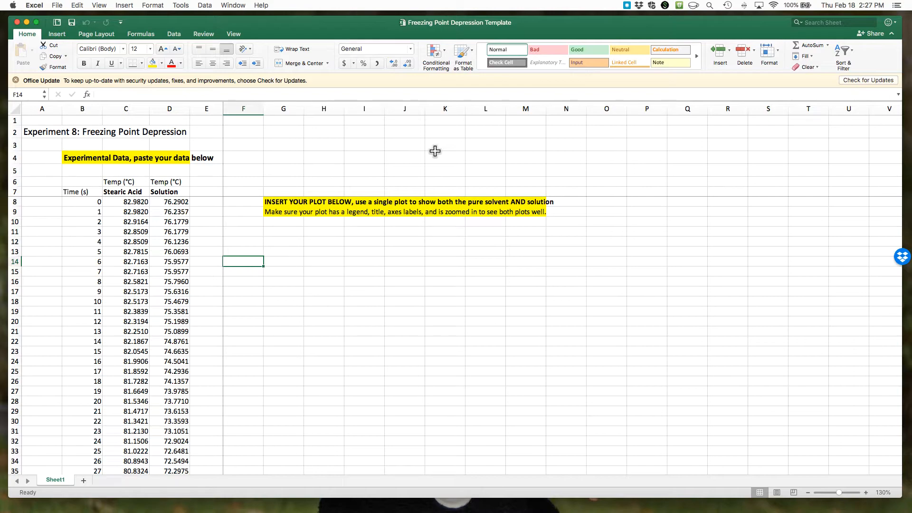
{"action": "mouse_move", "coordinate": [302, 249]}
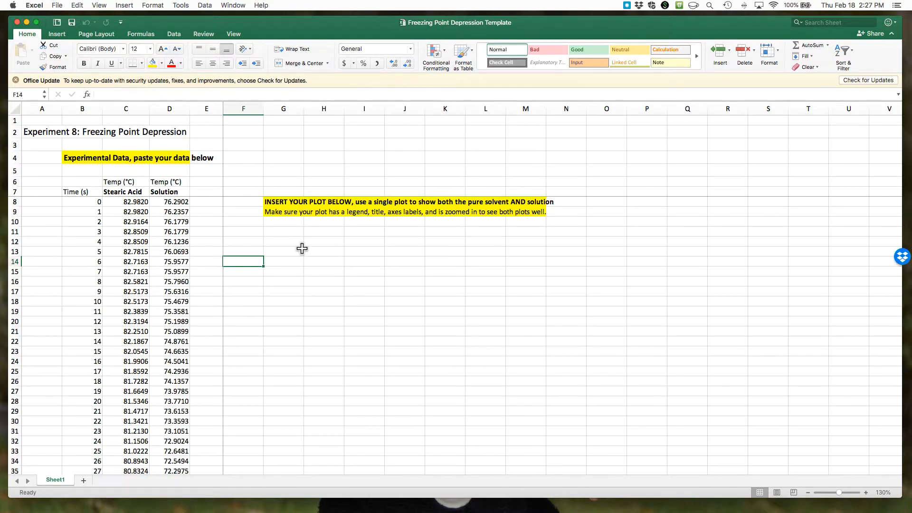
{"action": "mouse_move", "coordinate": [88, 256]}
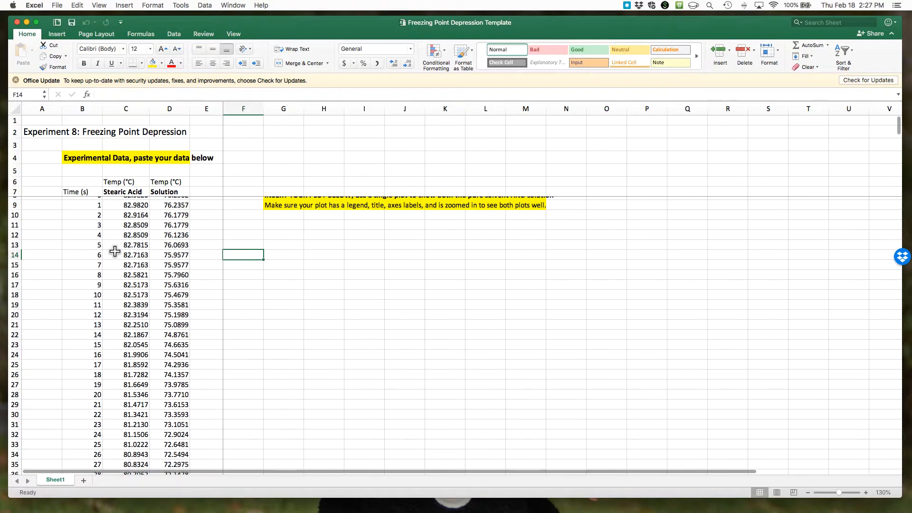
Step: Scroll down to row 300 and select the last time value, 292, in B300
{"action": "scroll", "scroll_direction": "down", "scroll_amount": 3}
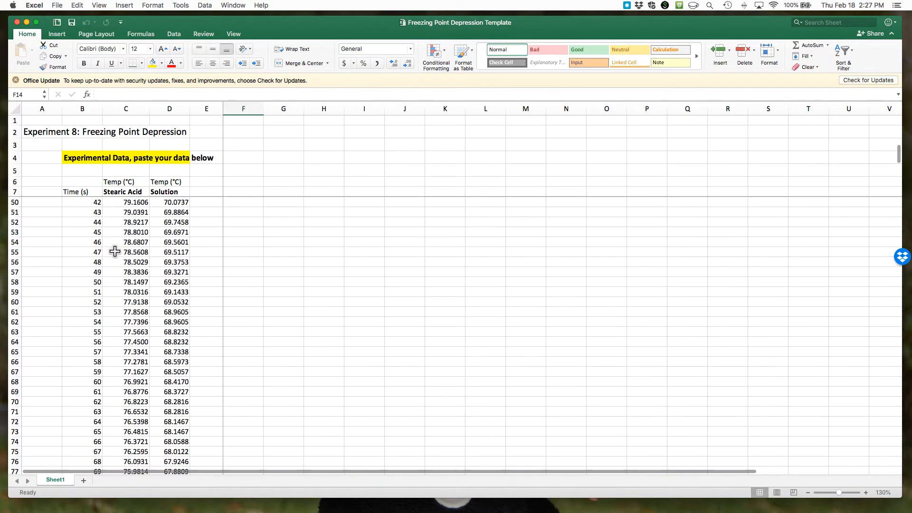
{"action": "scroll", "scroll_direction": "down", "scroll_amount": 3}
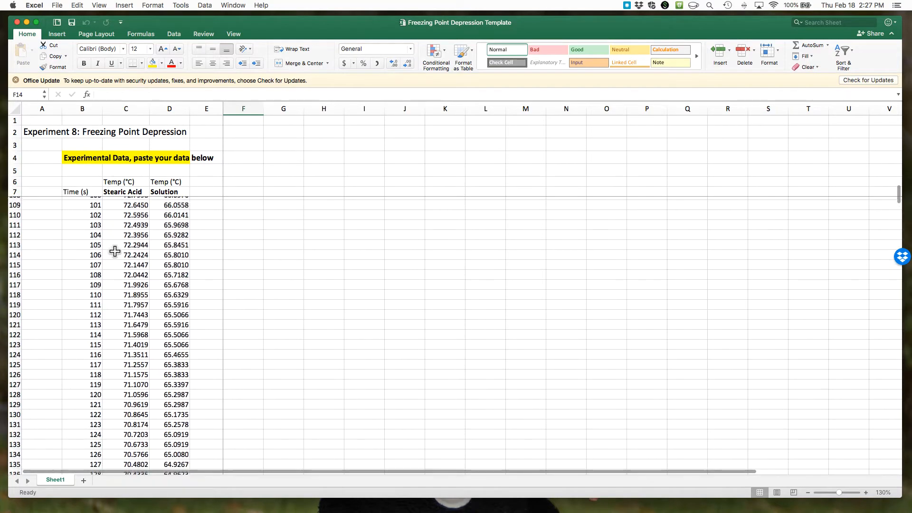
{"action": "scroll", "scroll_direction": "down", "scroll_amount": 3}
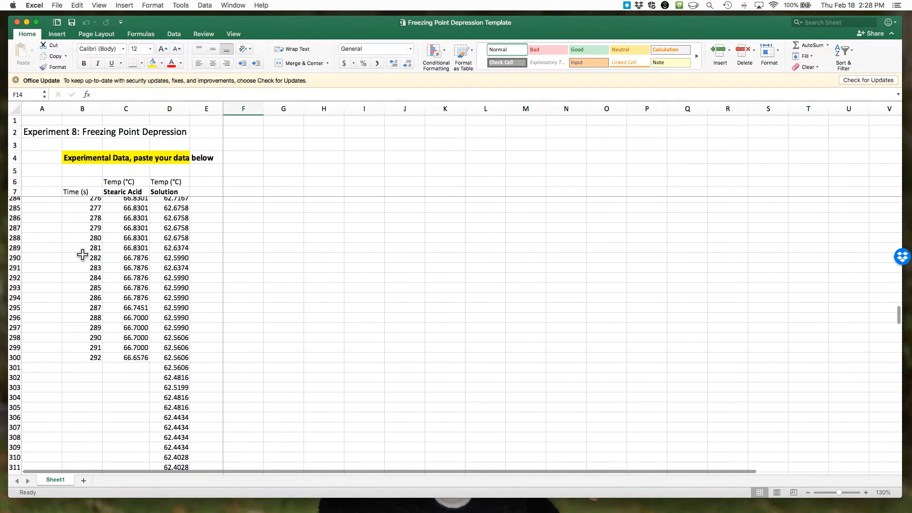
{"action": "left_click", "coordinate": [89, 357]}
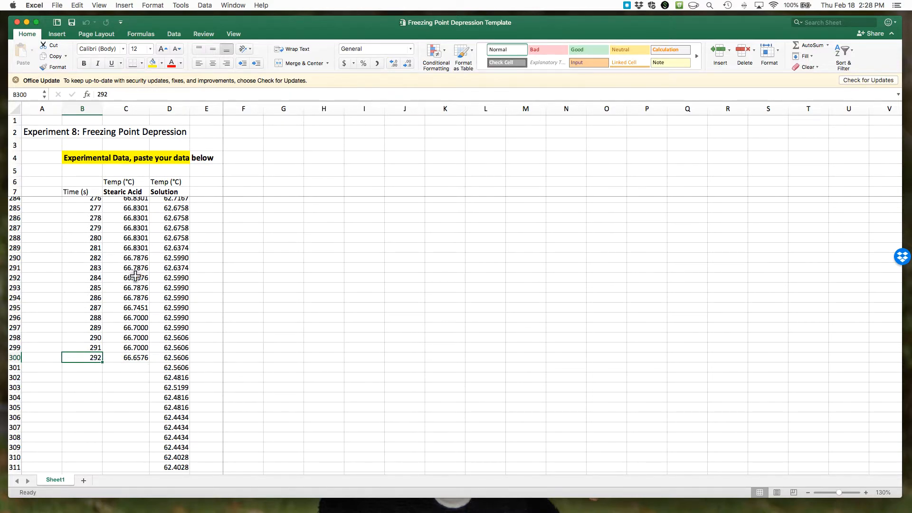
{"action": "mouse_move", "coordinate": [162, 212]}
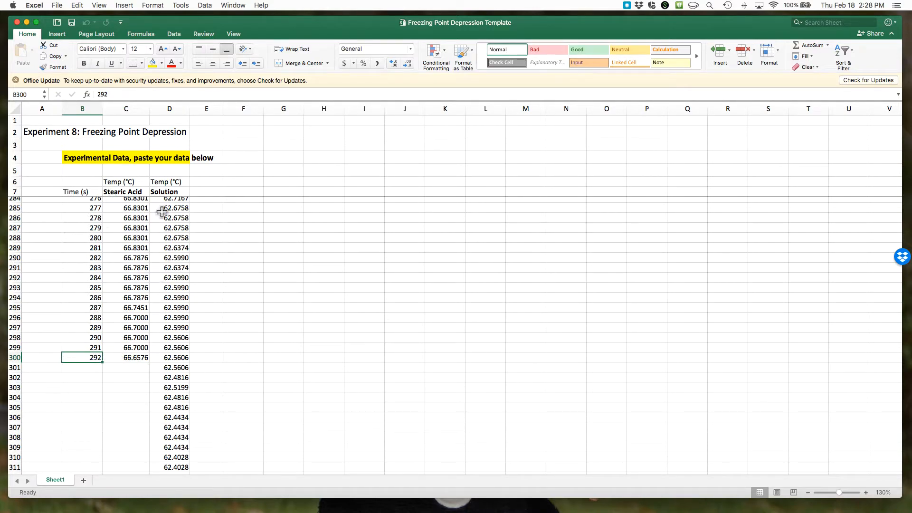
{"action": "mouse_move", "coordinate": [83, 241]}
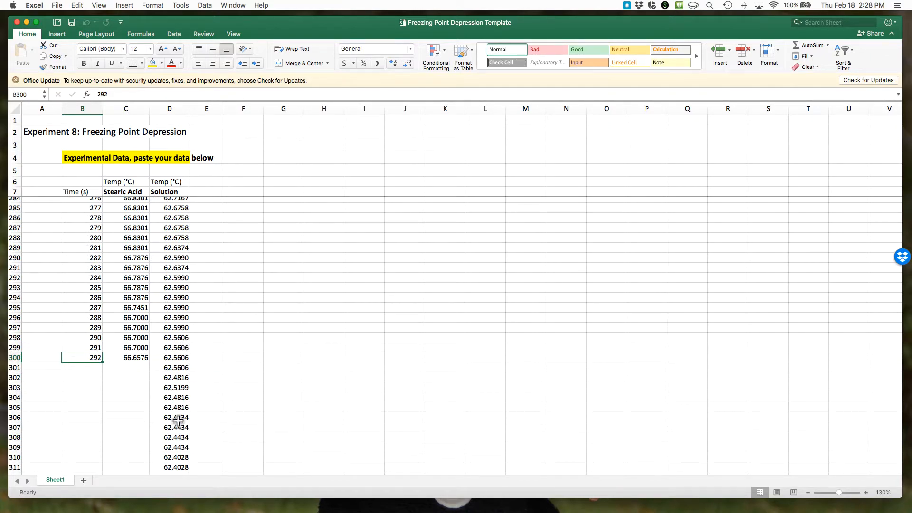
{"action": "mouse_move", "coordinate": [80, 245]}
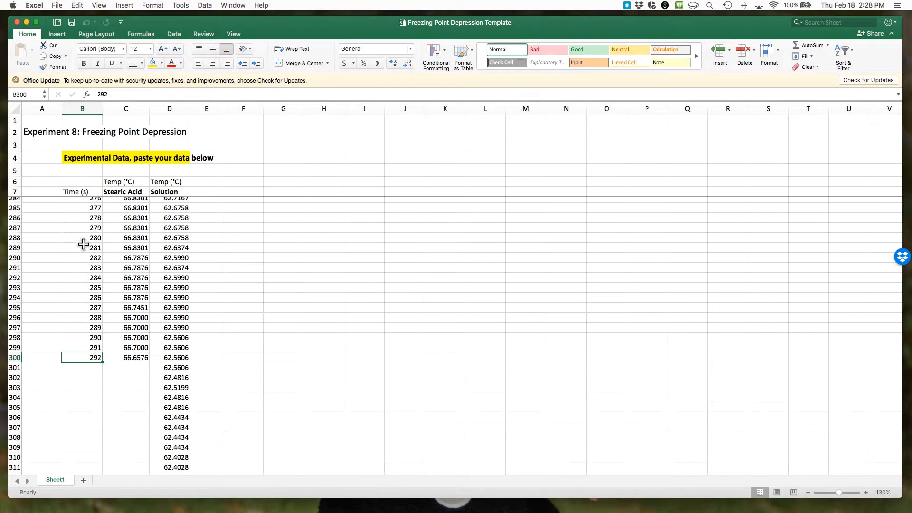
{"action": "mouse_move", "coordinate": [75, 239]}
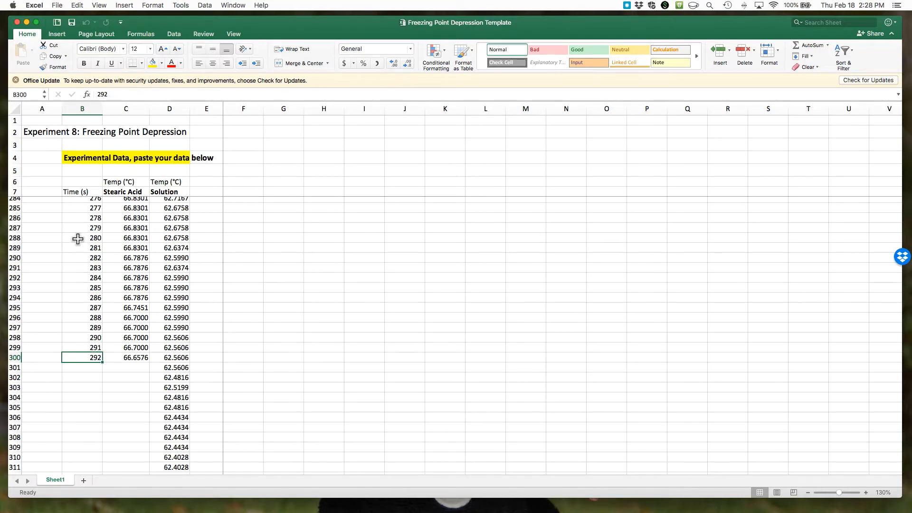
Step: Select the time values 280–292 and fill the series down to 500 in row 508
{"action": "left_click_drag", "start_coordinate": [81, 237], "coordinate": [81, 267]}
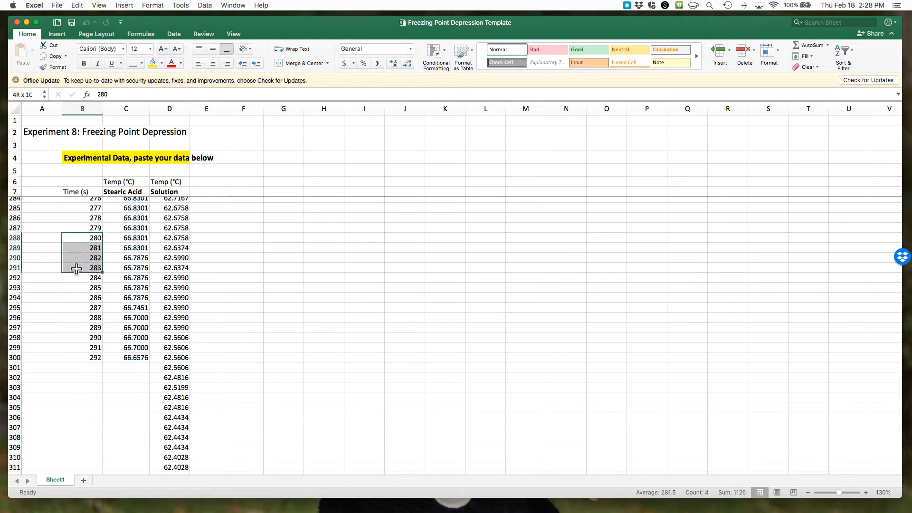
{"action": "left_click_drag", "start_coordinate": [76, 268], "coordinate": [74, 363]}
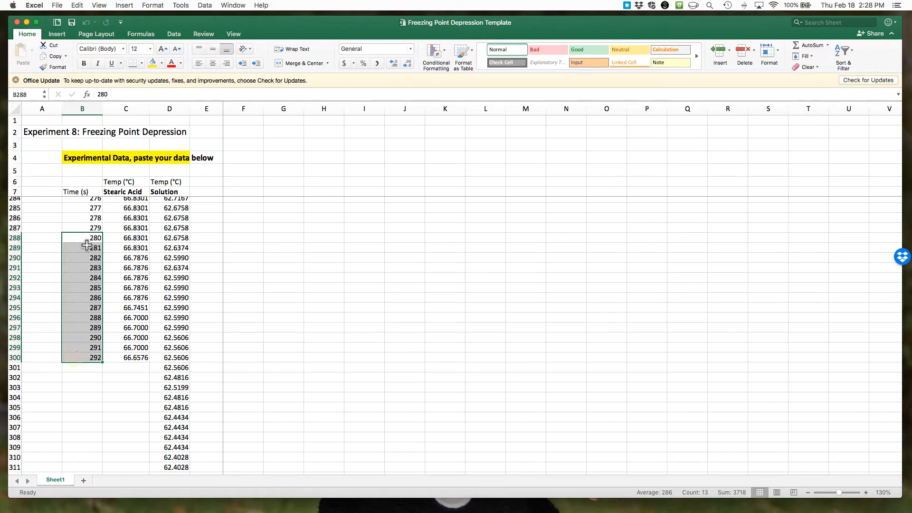
{"action": "scroll", "scroll_direction": "down", "scroll_amount": 3}
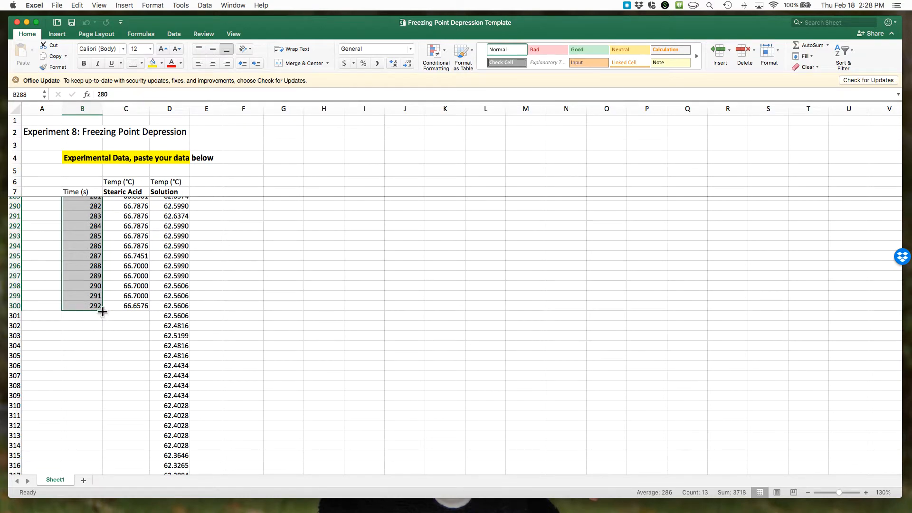
{"action": "left_click_drag", "start_coordinate": [104, 313], "coordinate": [98, 363]}
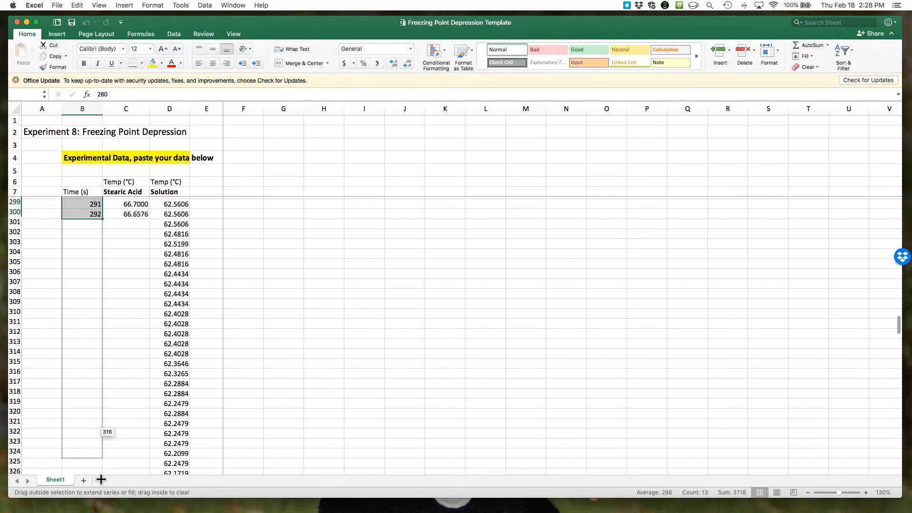
{"action": "scroll", "scroll_direction": "down", "scroll_amount": 3}
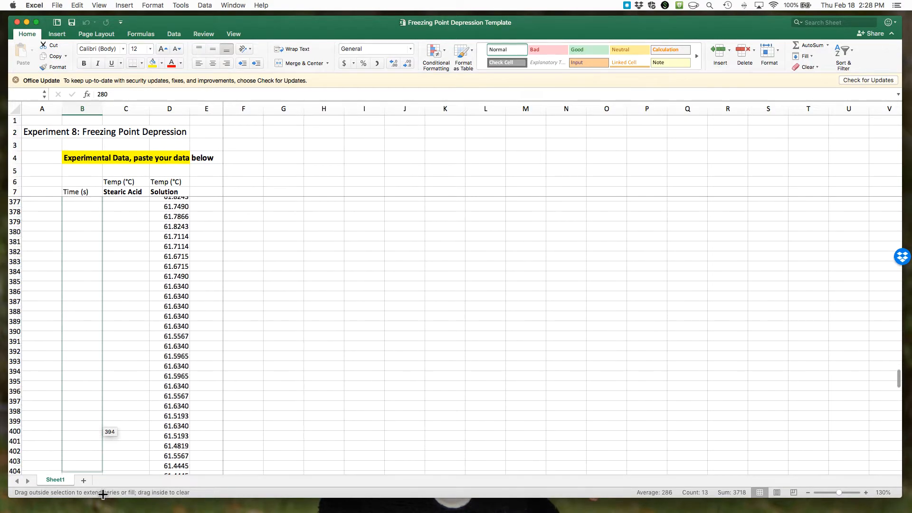
{"action": "scroll", "scroll_direction": "down", "scroll_amount": 3}
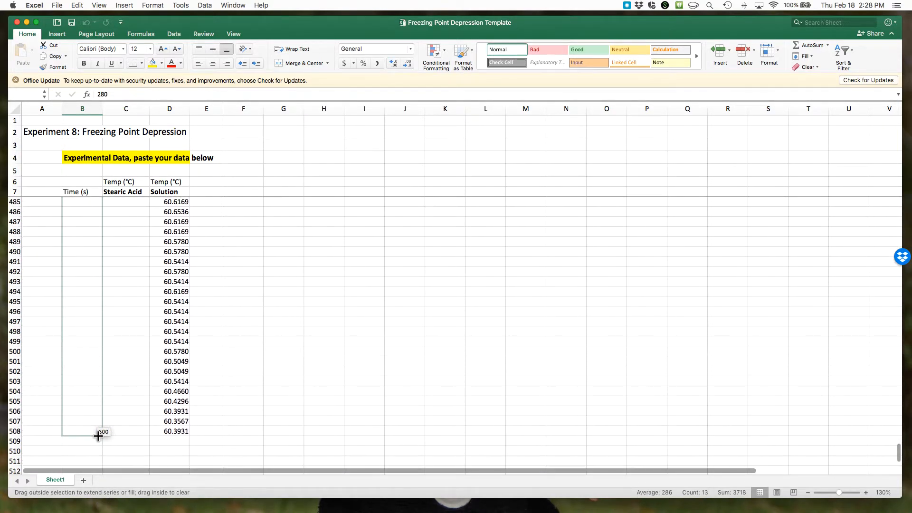
{"action": "left_click_drag", "start_coordinate": [82, 431], "coordinate": [82, 431]}
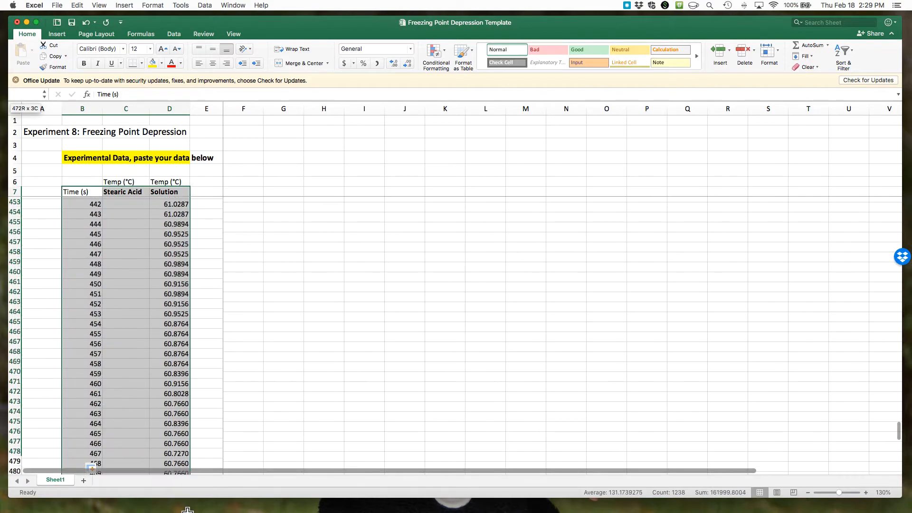
Step: Scroll through the Time, Stearic Acid and Solution data block spanning 0 to 500 s
{"action": "scroll", "scroll_direction": "down", "scroll_amount": 3}
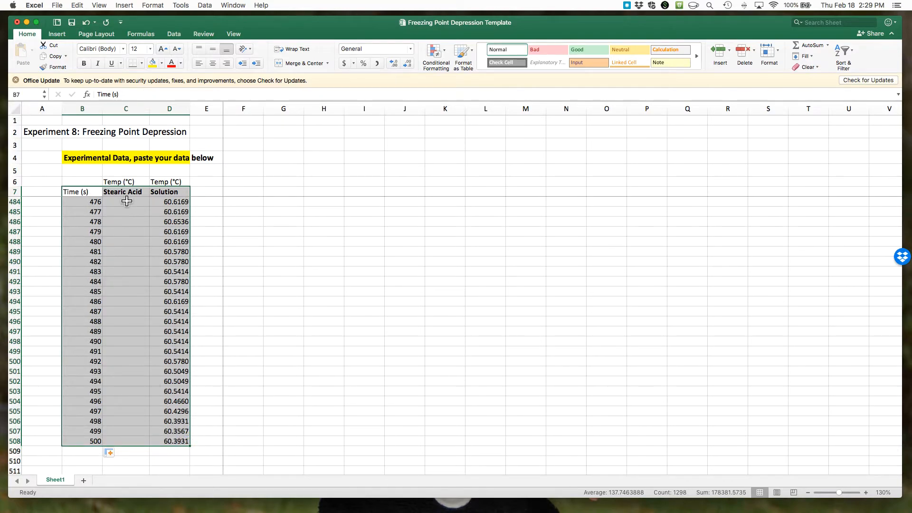
{"action": "scroll", "scroll_direction": "up", "scroll_amount": 3}
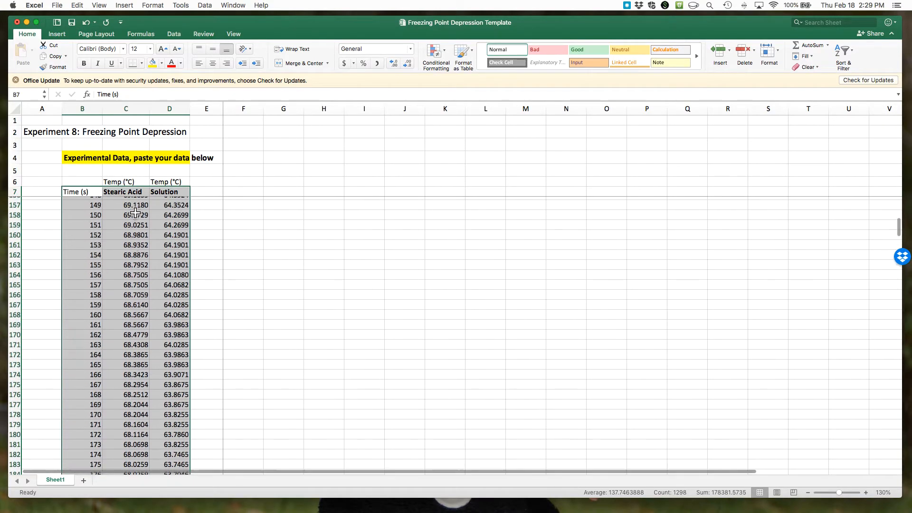
{"action": "scroll", "scroll_direction": "up", "scroll_amount": 3}
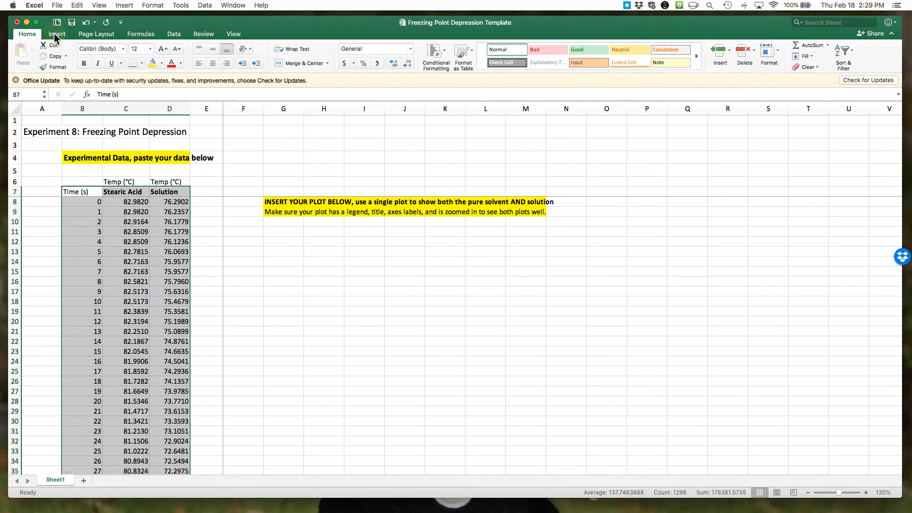
Step: From the Insert ribbon, bring up the X Y (Scatter) chart type list
{"action": "left_click", "coordinate": [55, 34]}
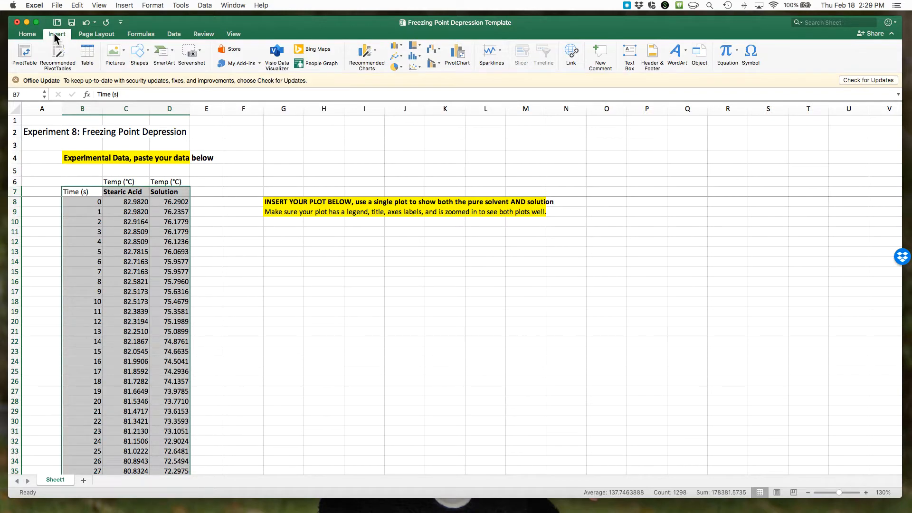
{"action": "mouse_move", "coordinate": [384, 40]}
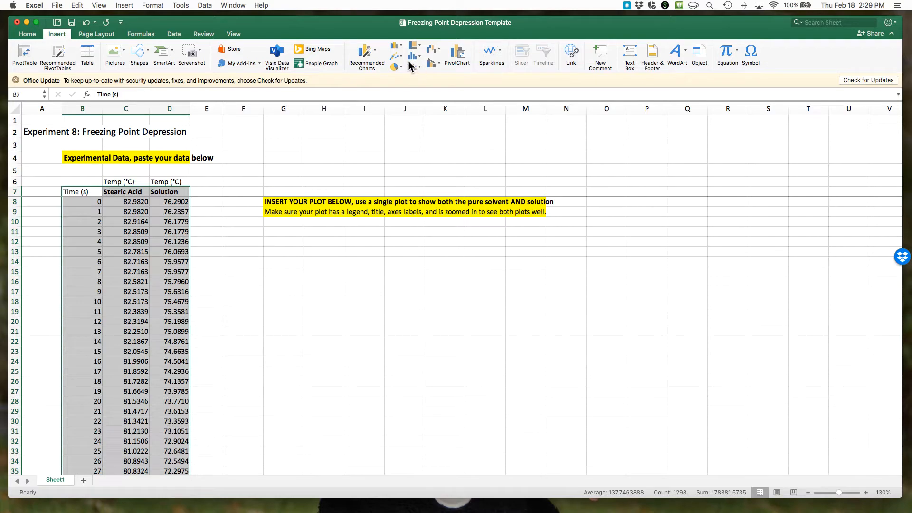
{"action": "mouse_move", "coordinate": [413, 66]}
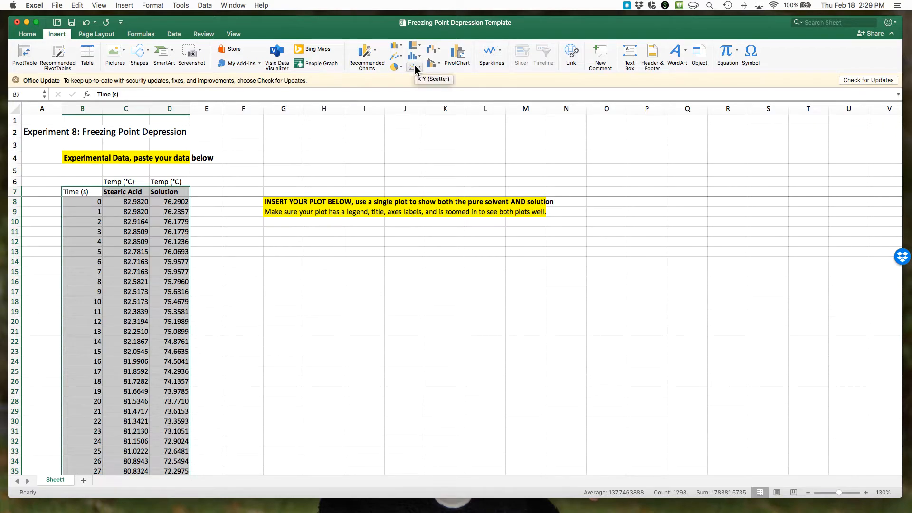
{"action": "left_click", "coordinate": [412, 65]}
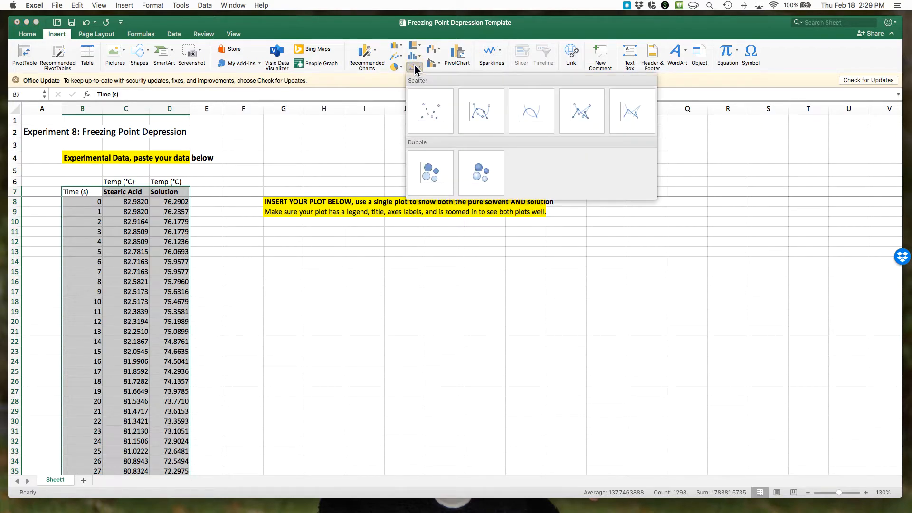
{"action": "mouse_move", "coordinate": [423, 126]}
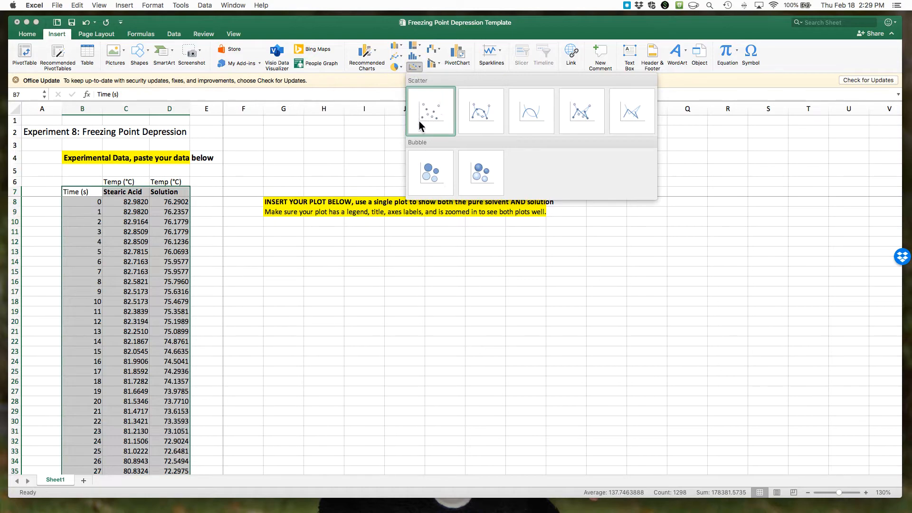
{"action": "mouse_move", "coordinate": [432, 113]}
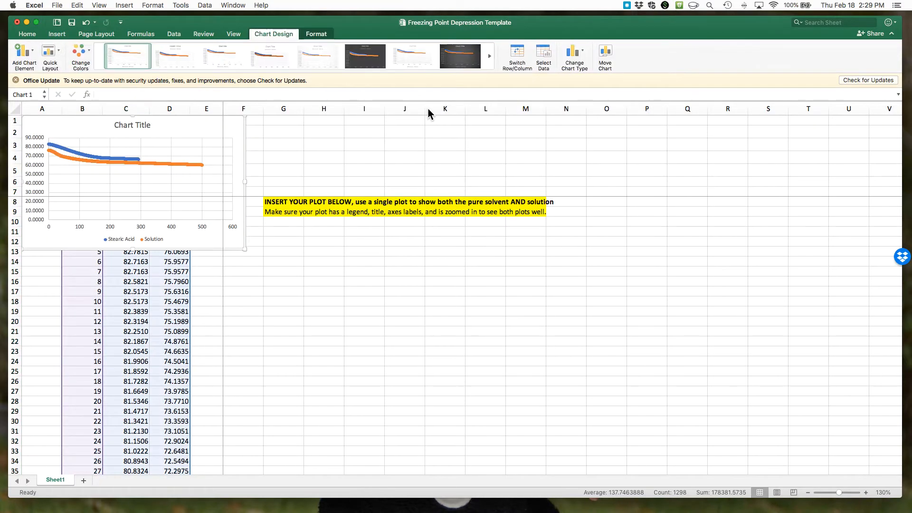
{"action": "mouse_move", "coordinate": [93, 126]}
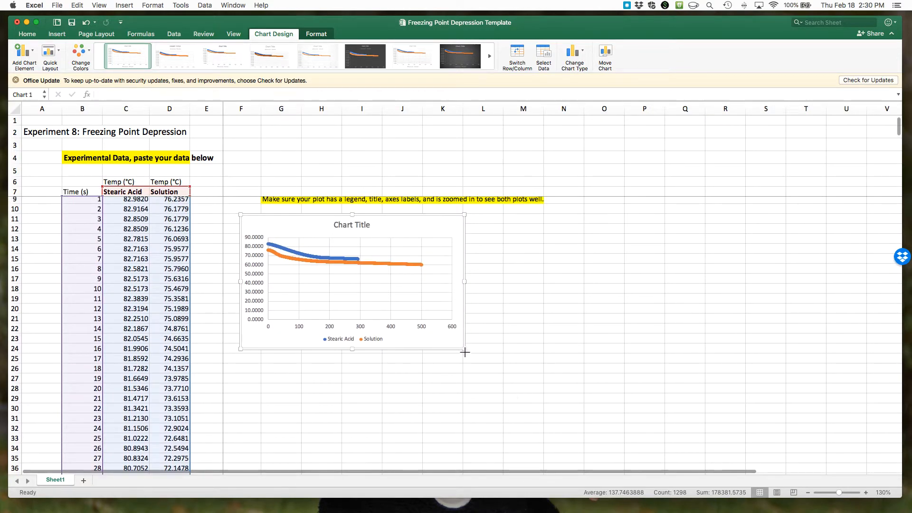
Step: Enlarge the scatter chart by dragging its corner down toward row 36
{"action": "left_click_drag", "start_coordinate": [466, 352], "coordinate": [587, 460]}
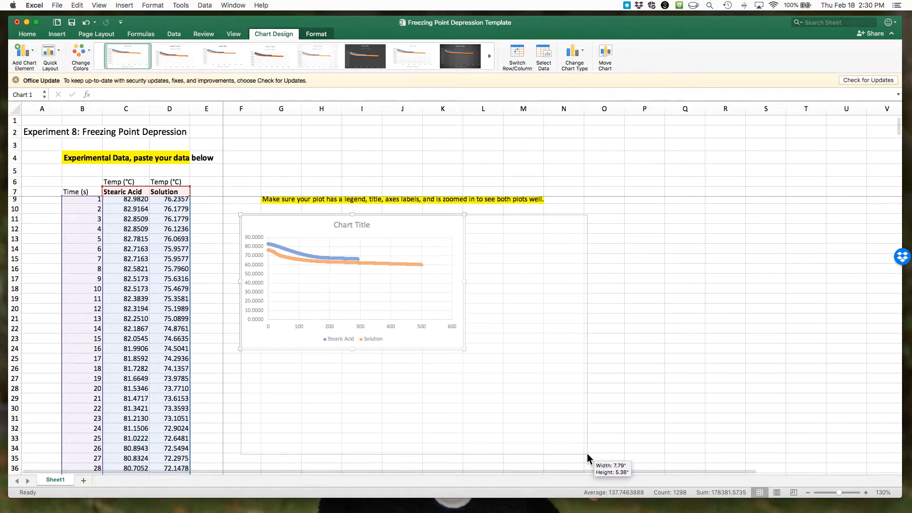
{"action": "left_click_drag", "start_coordinate": [464, 351], "coordinate": [588, 454]}
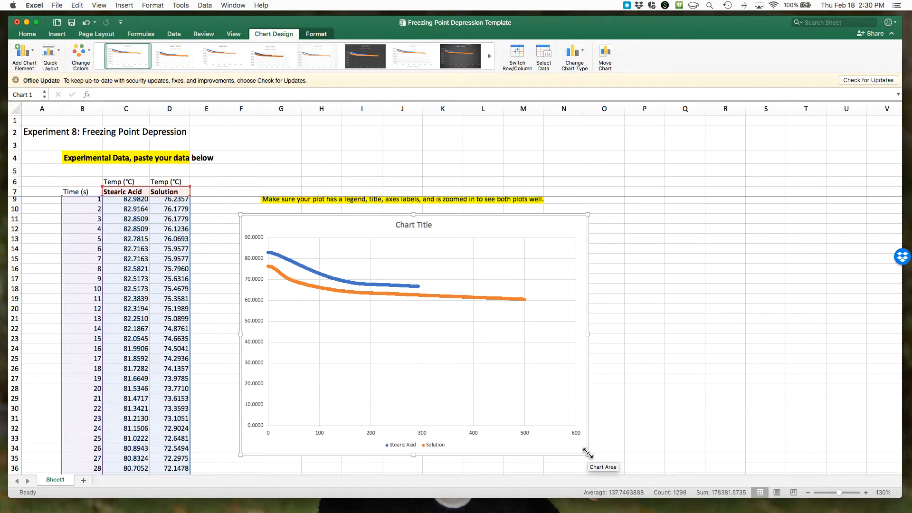
{"action": "mouse_move", "coordinate": [340, 226]}
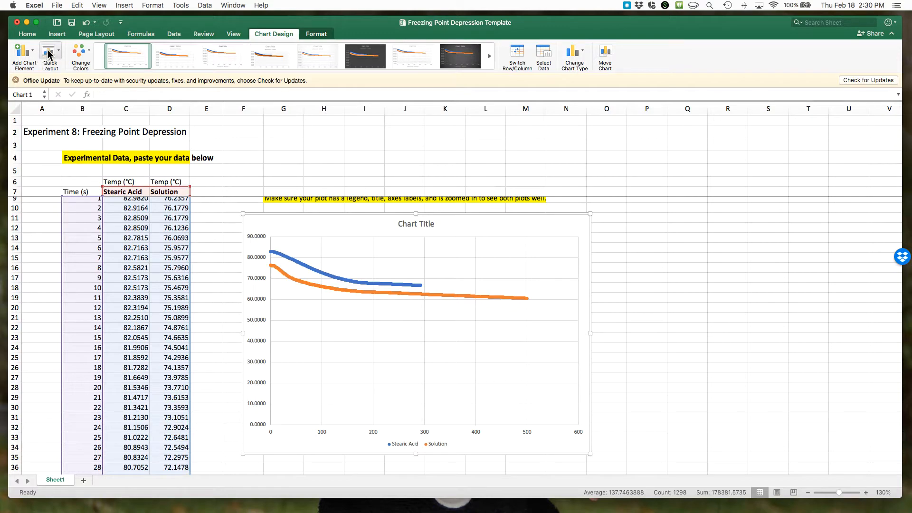
Step: Bring up the Quick Layout gallery of preset chart layouts
{"action": "left_click", "coordinate": [47, 53]}
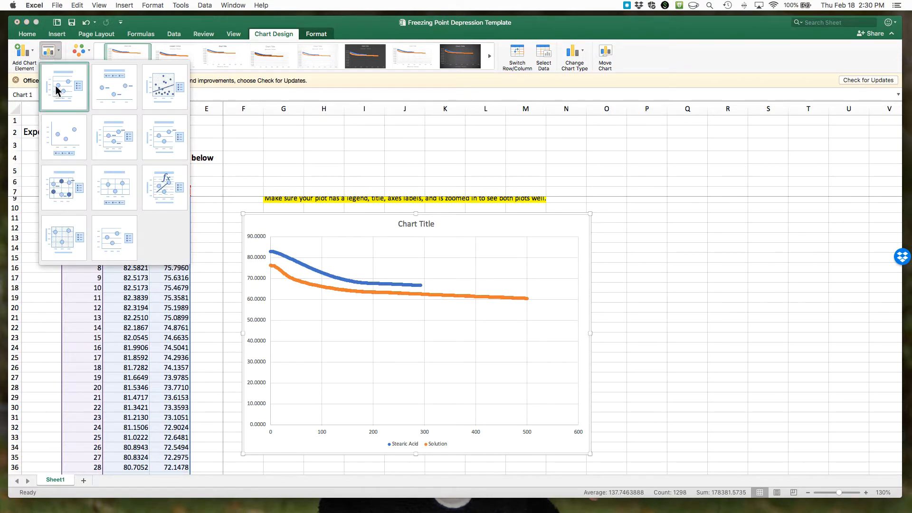
{"action": "mouse_move", "coordinate": [60, 76]}
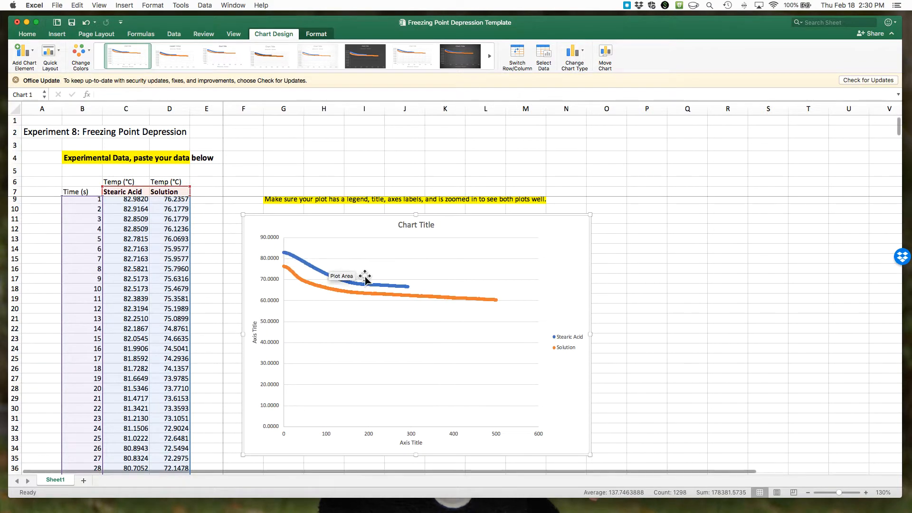
{"action": "mouse_move", "coordinate": [141, 191]}
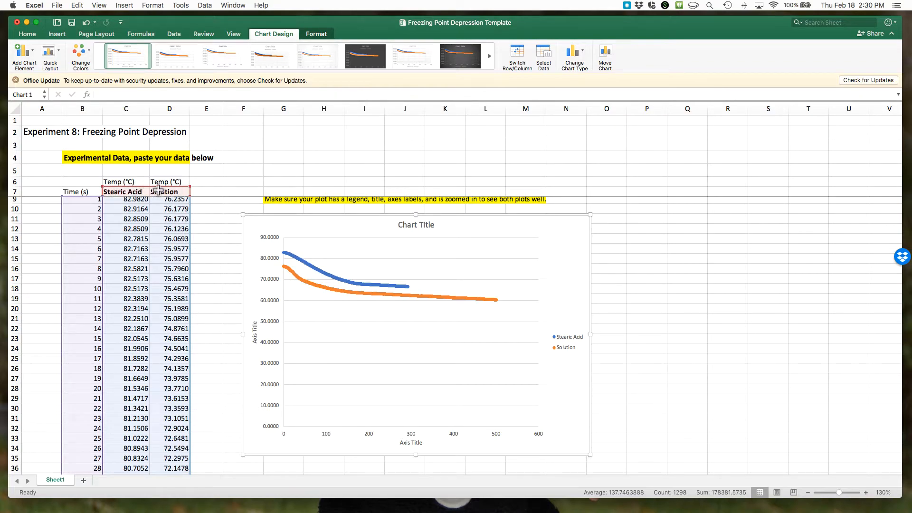
{"action": "mouse_move", "coordinate": [570, 338]}
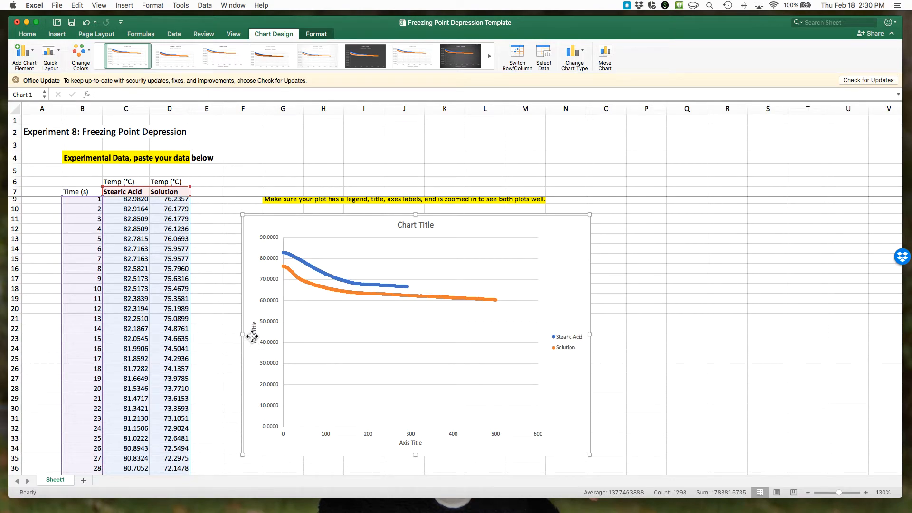
Step: Rename the vertical axis title to Temperature and the horizontal one to Time (s)
{"action": "left_click", "coordinate": [253, 338]}
{"action": "type", "text": "Temperature"}
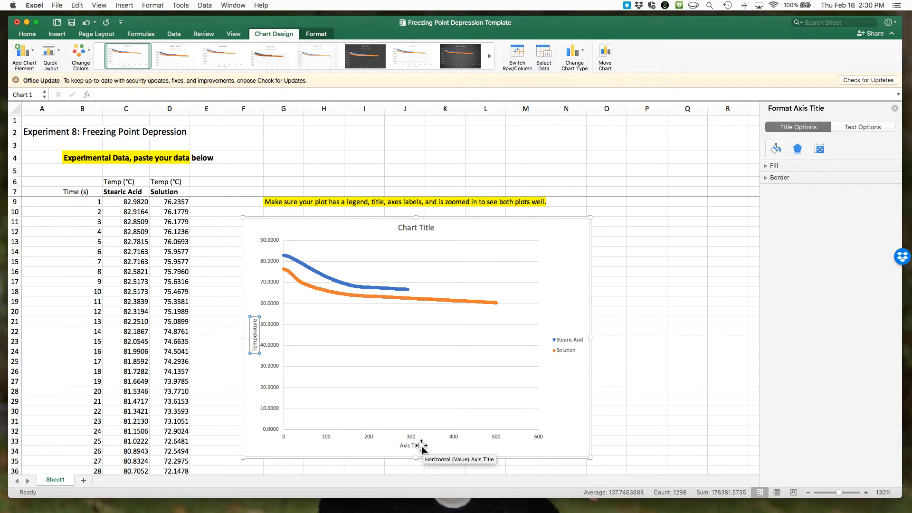
{"action": "left_click", "coordinate": [409, 446]}
{"action": "type", "text": "Time (s)"}
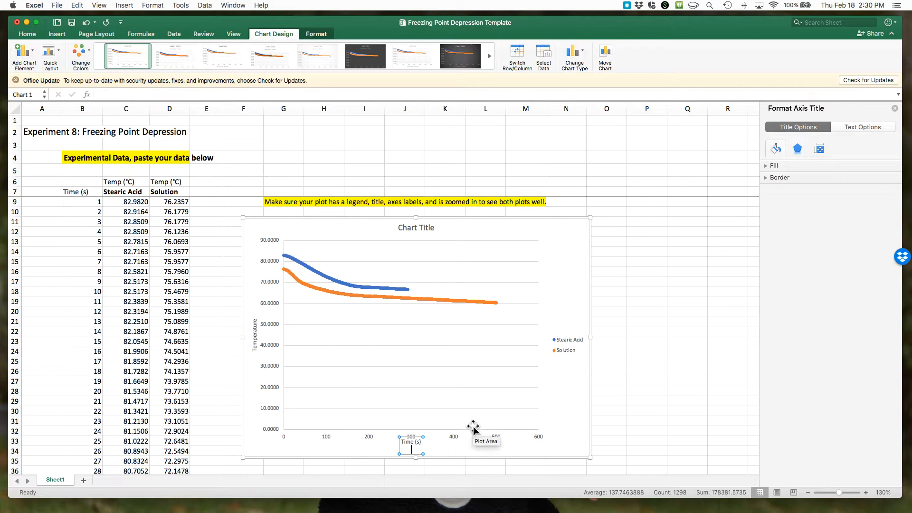
{"action": "left_click", "coordinate": [618, 360]}
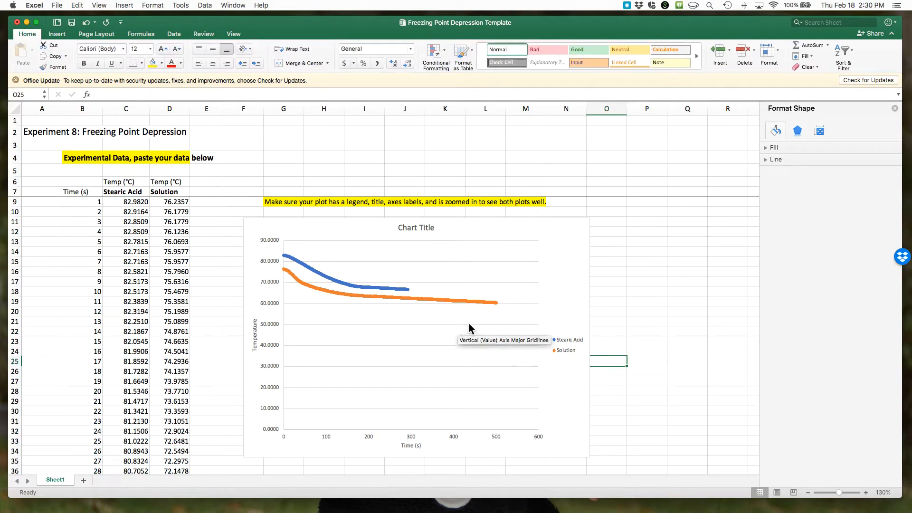
{"action": "mouse_move", "coordinate": [514, 377]}
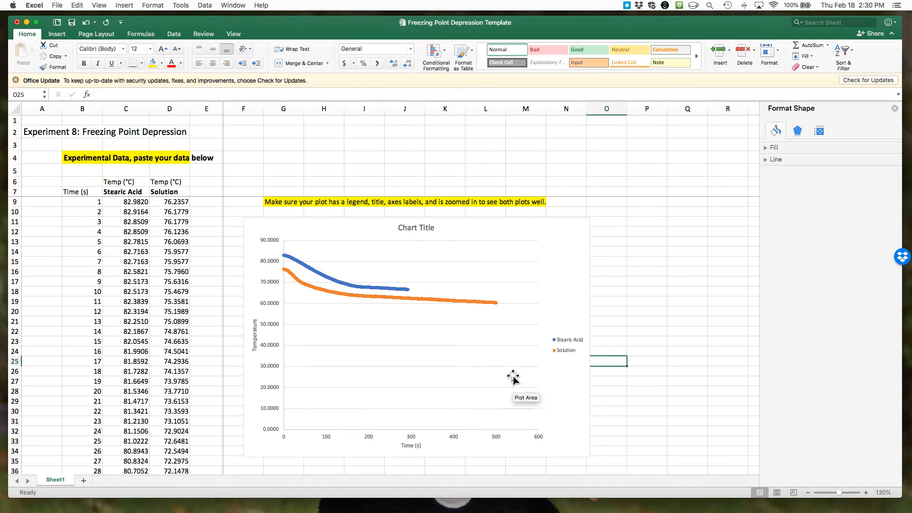
{"action": "mouse_move", "coordinate": [441, 359]}
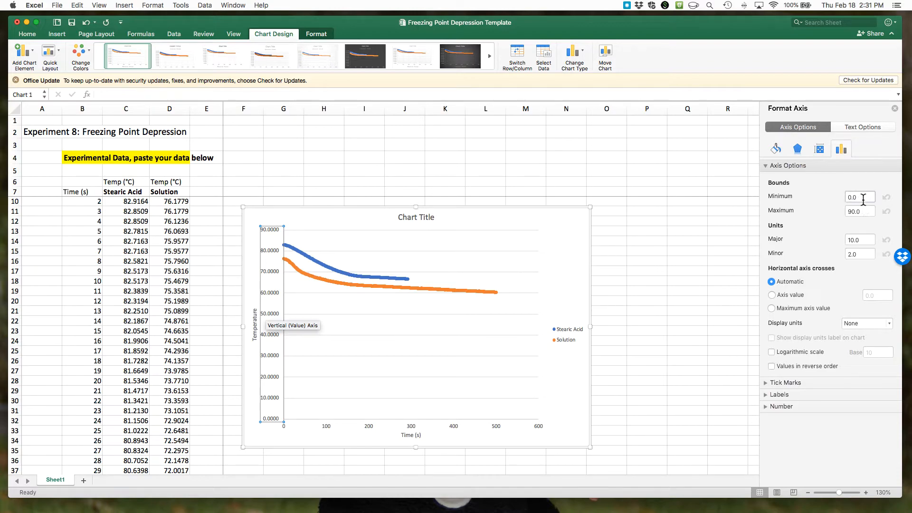
Step: Set the temperature axis minimum bound to 59.0 in Format Axis
{"action": "left_click", "coordinate": [860, 197]}
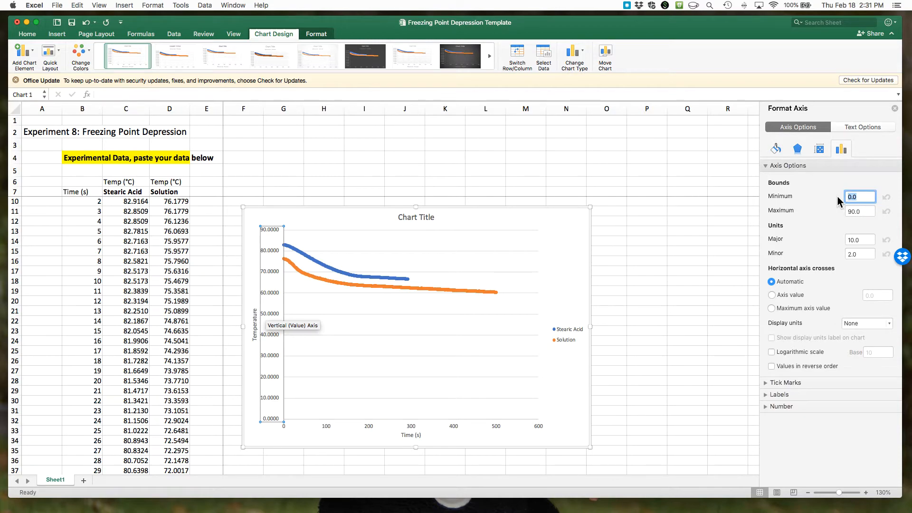
{"action": "type", "text": "61"}
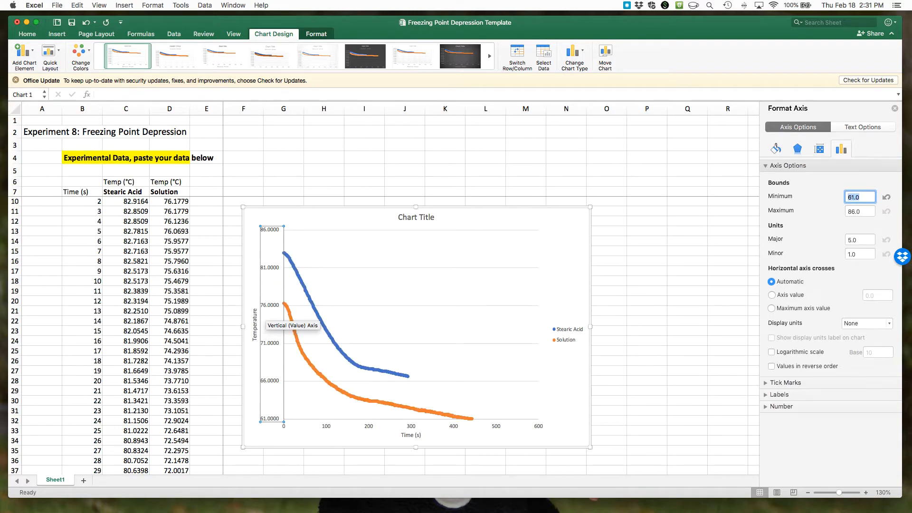
{"action": "left_click", "coordinate": [860, 197]}
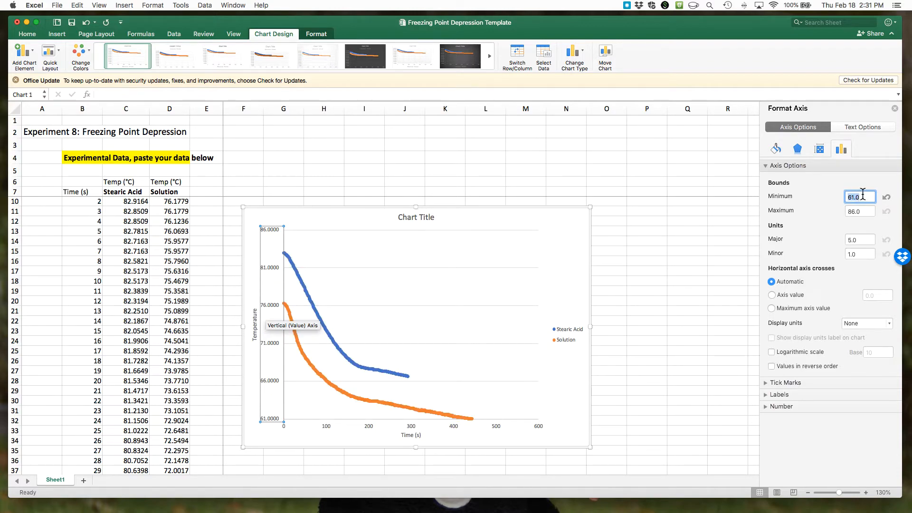
{"action": "type", "text": "60.0"}
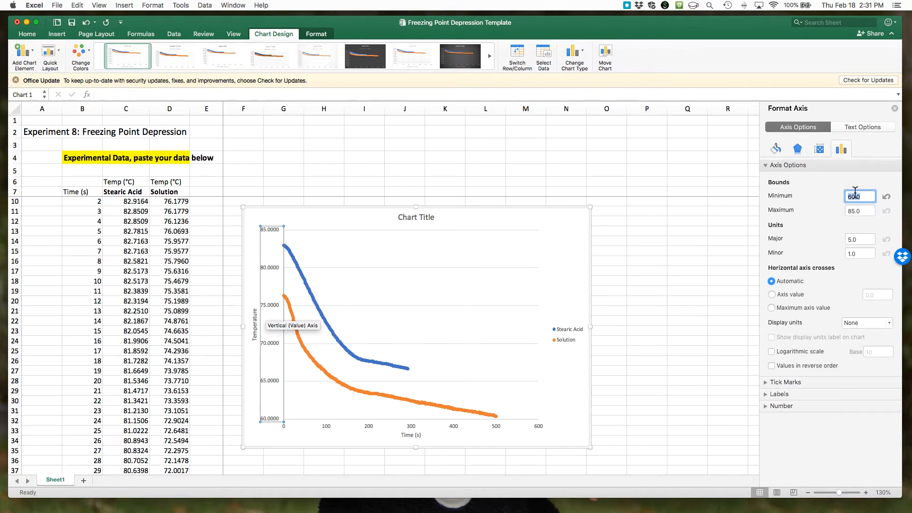
{"action": "type", "text": "59.0"}
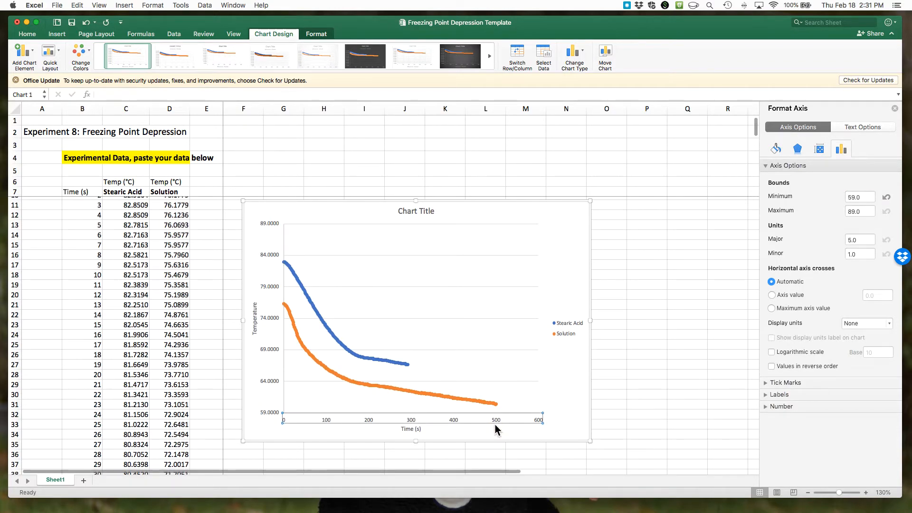
{"action": "left_click", "coordinate": [495, 424]}
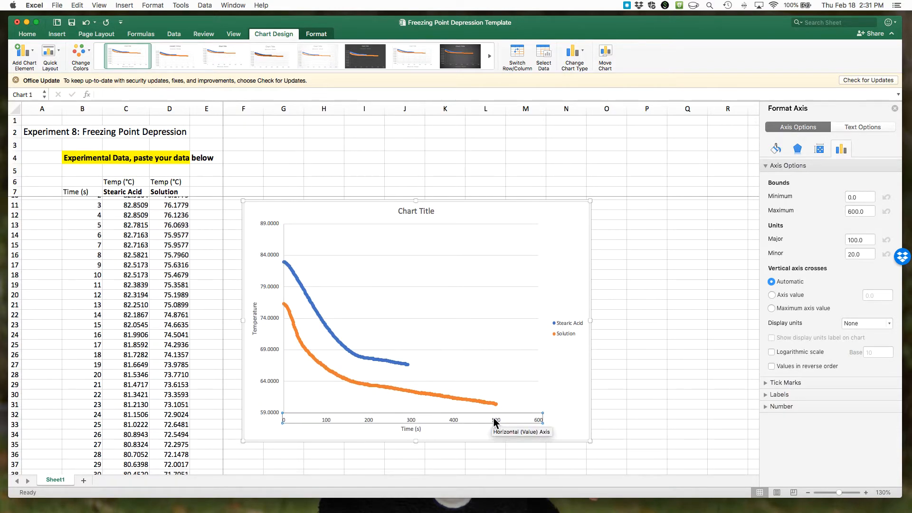
Step: Set the time axis maximum bound to 500
{"action": "type", "text": "500"}
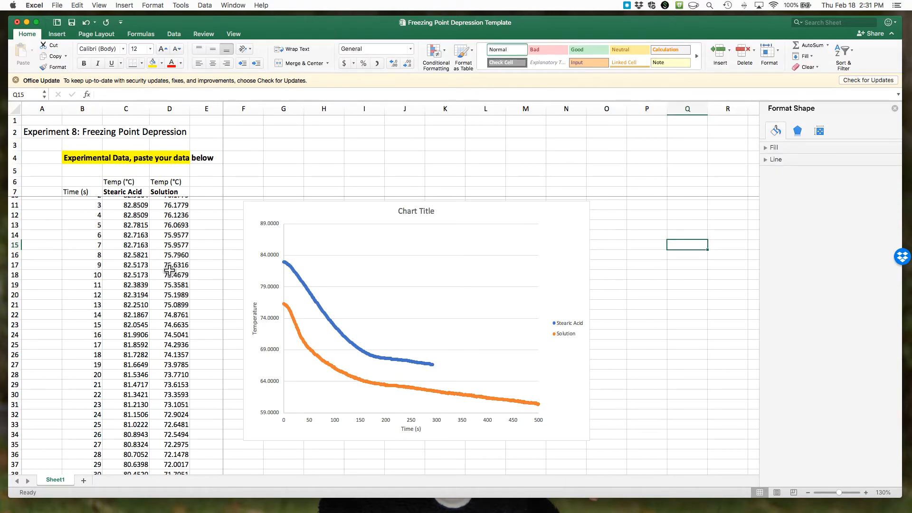
{"action": "scroll", "scroll_direction": "down", "scroll_amount": 3}
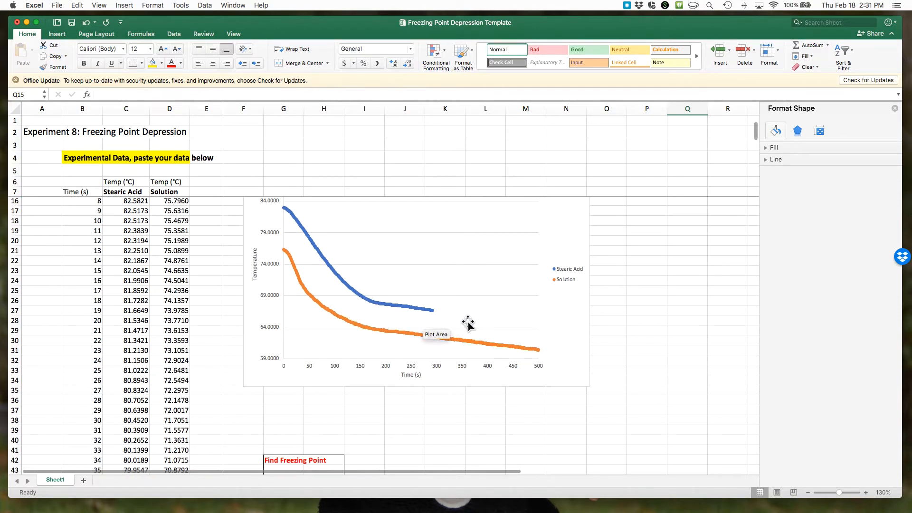
{"action": "mouse_move", "coordinate": [470, 324]}
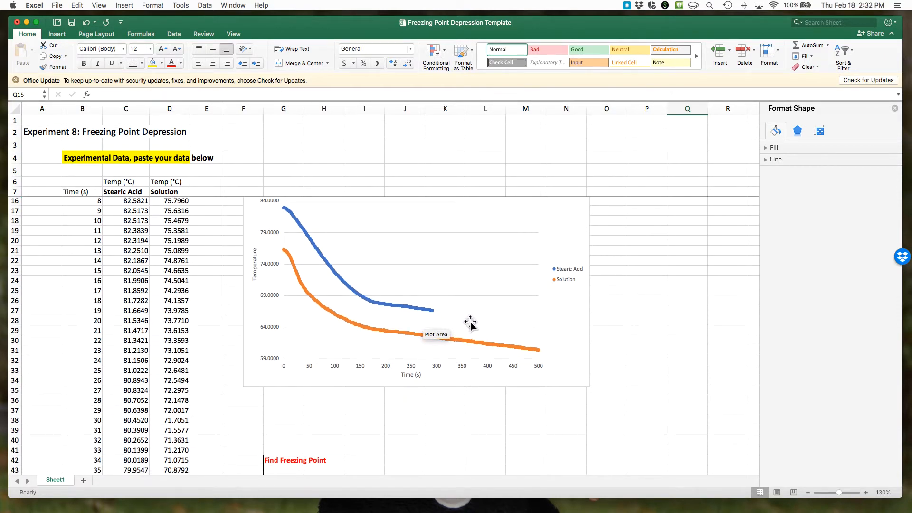
{"action": "scroll", "scroll_direction": "down", "scroll_amount": 3}
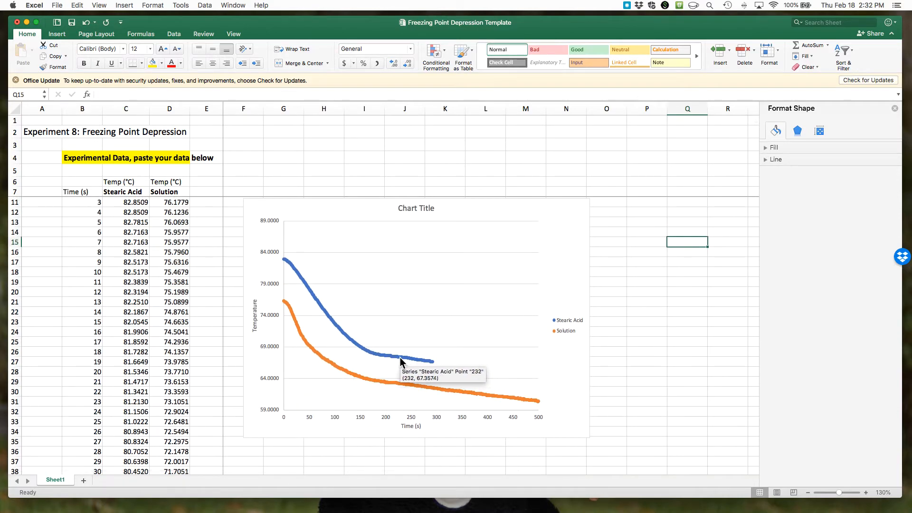
{"action": "mouse_move", "coordinate": [402, 362]}
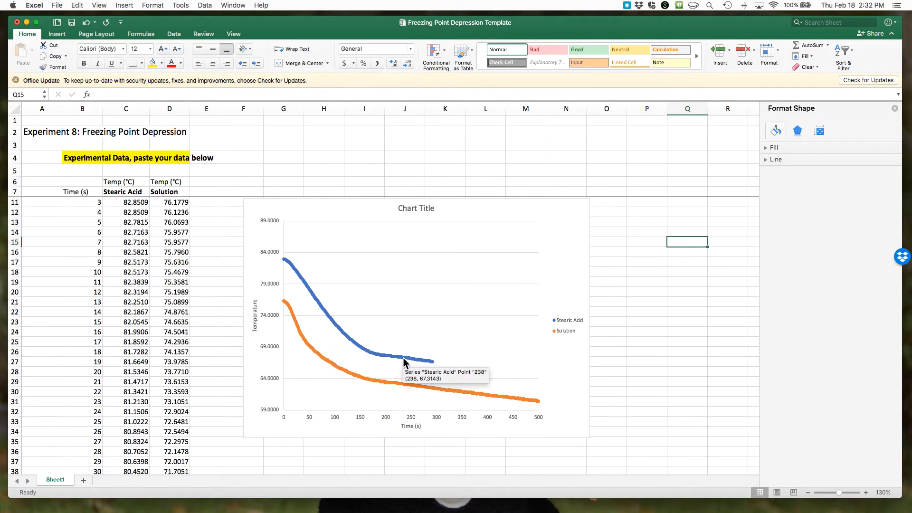
{"action": "mouse_move", "coordinate": [413, 365]}
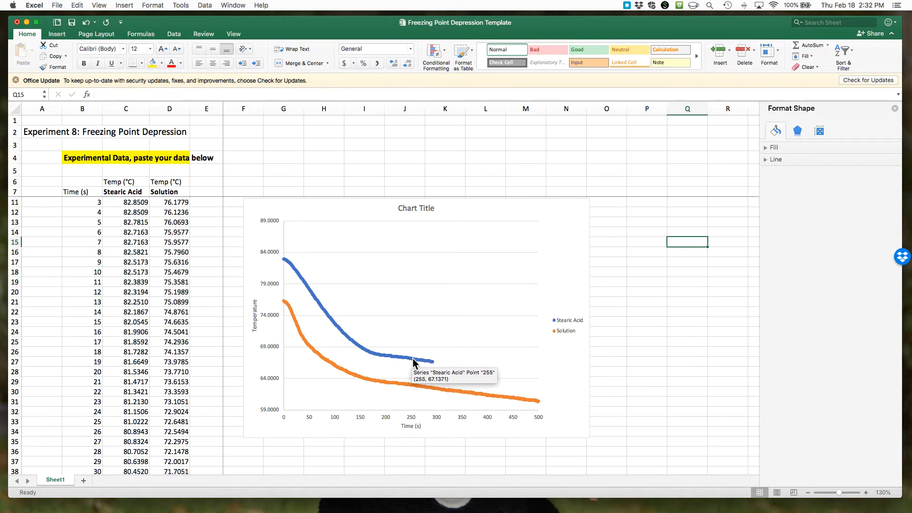
{"action": "mouse_move", "coordinate": [404, 358]}
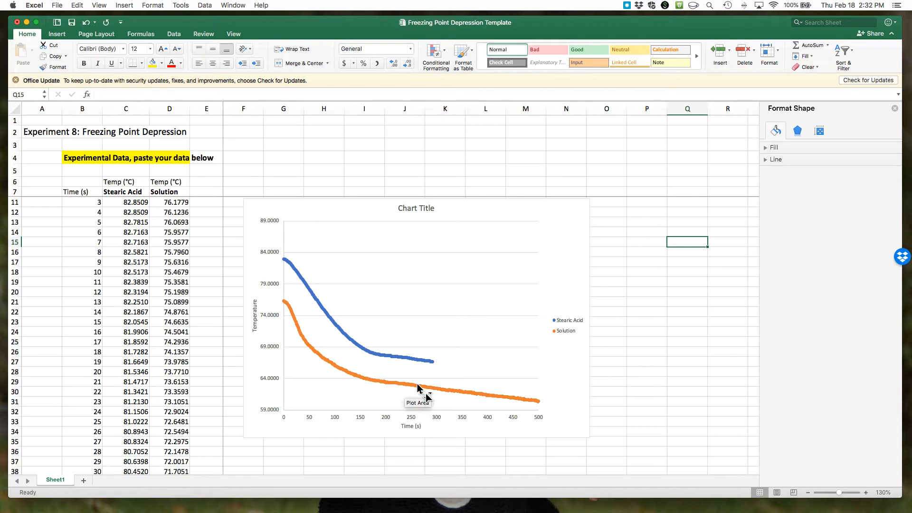
{"action": "mouse_move", "coordinate": [389, 364]}
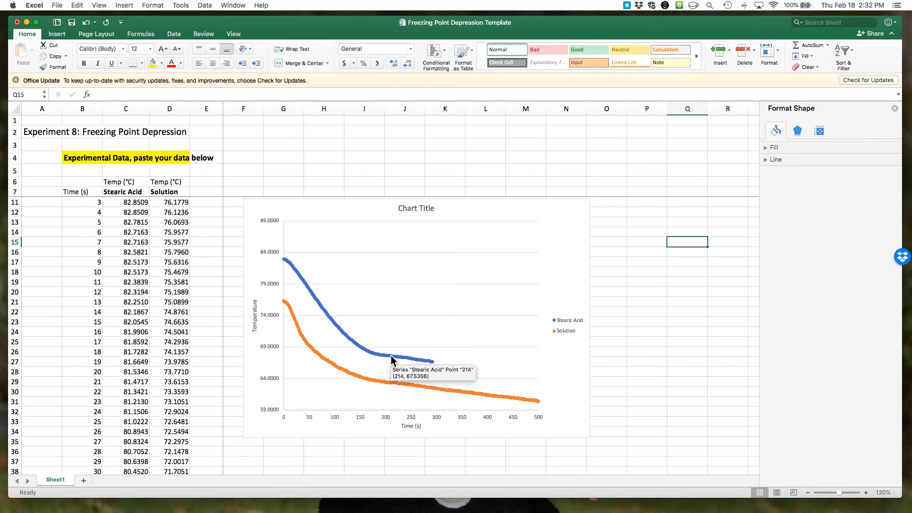
{"action": "mouse_move", "coordinate": [384, 361]}
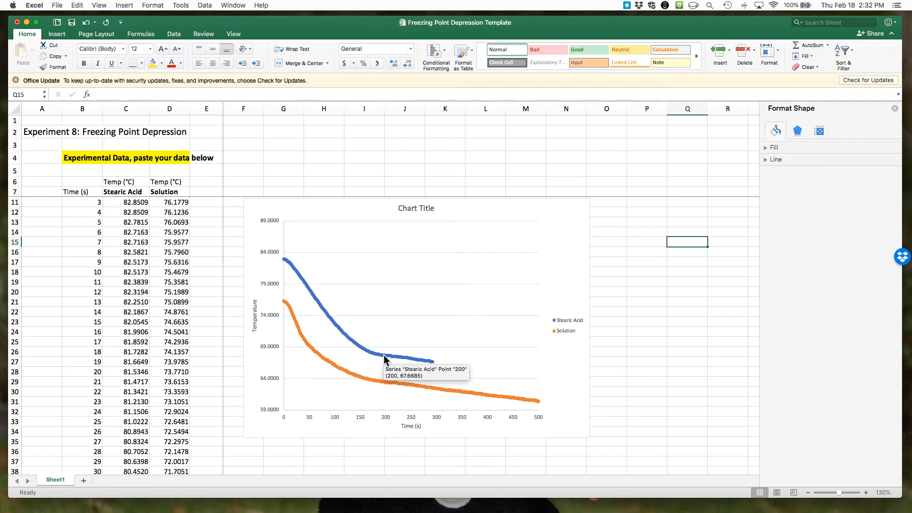
{"action": "mouse_move", "coordinate": [391, 358]}
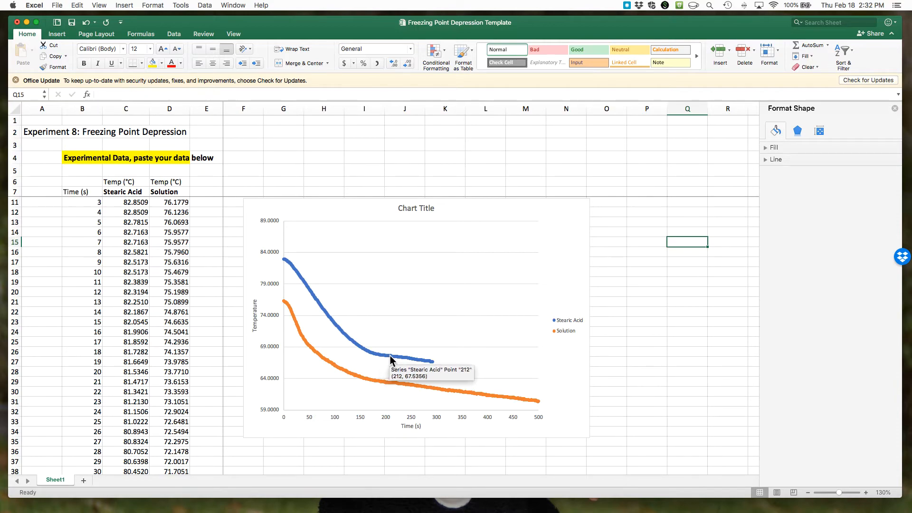
{"action": "mouse_move", "coordinate": [406, 374]}
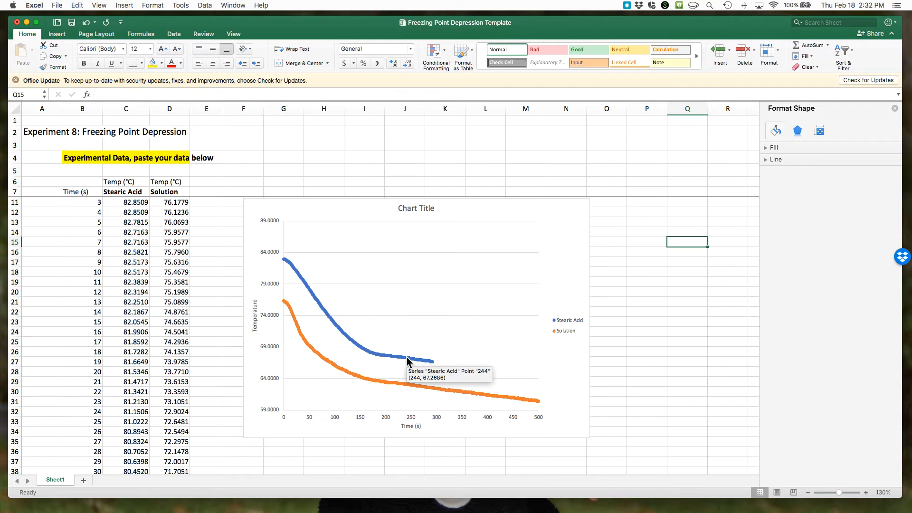
Step: Scroll to the Find Freezing Point table and select the Stearic Acid cell H45
{"action": "scroll", "scroll_direction": "down", "scroll_amount": 3}
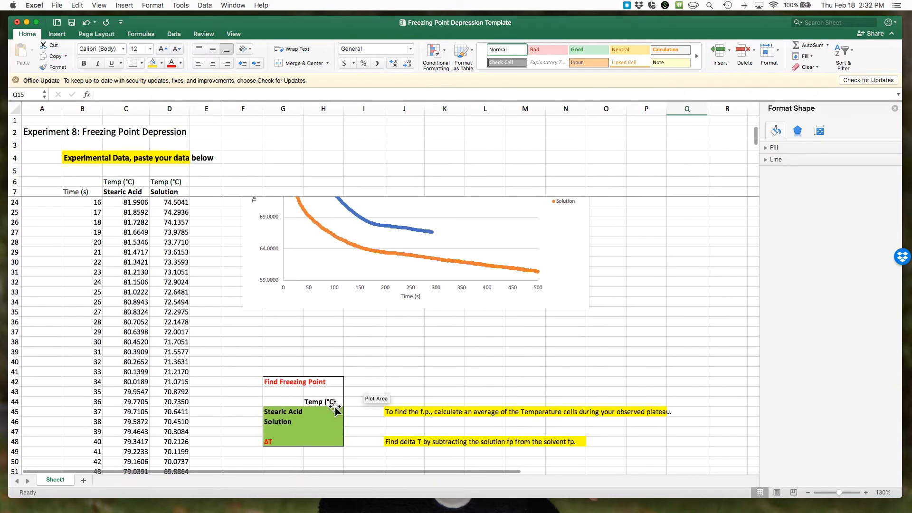
{"action": "mouse_move", "coordinate": [320, 414]}
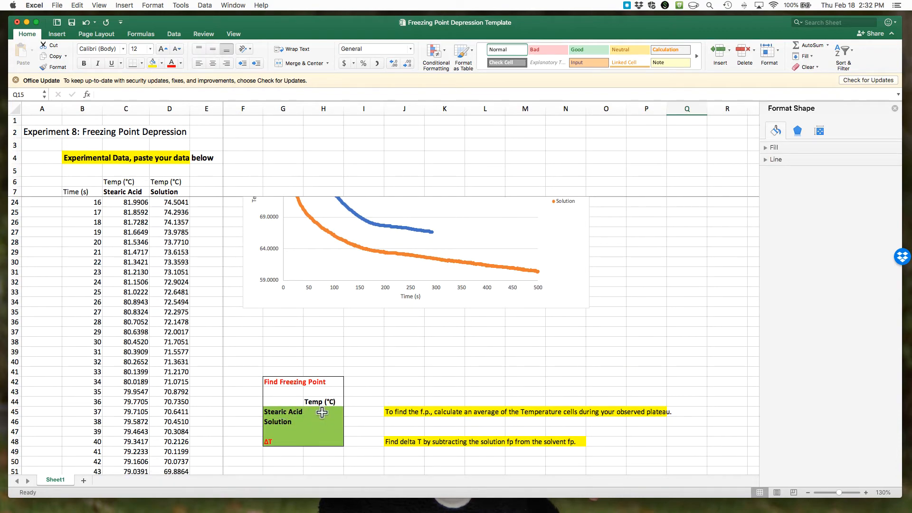
{"action": "left_click", "coordinate": [322, 412]}
{"action": "type", "text": "="}
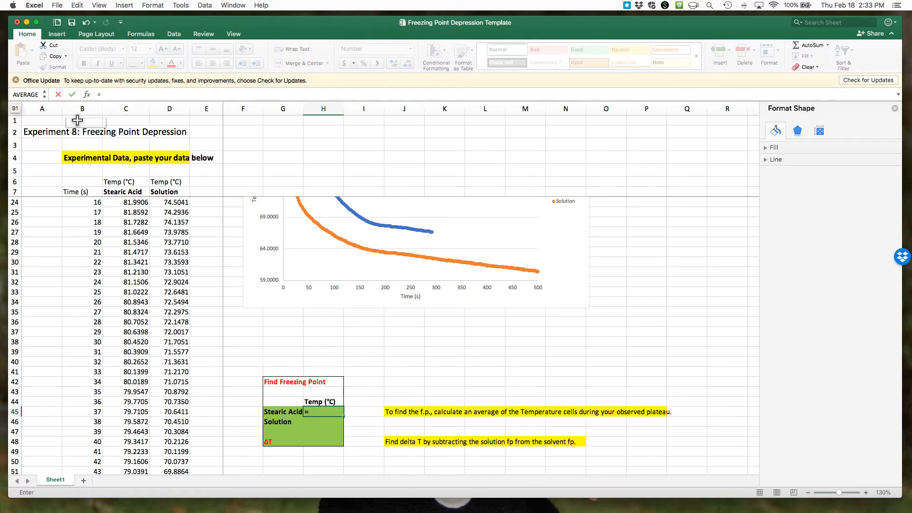
{"action": "mouse_move", "coordinate": [86, 95]}
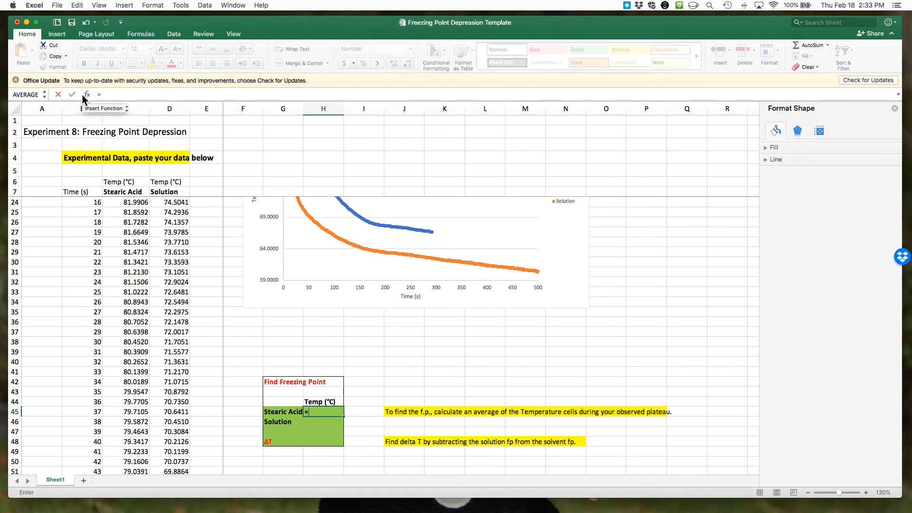
{"action": "mouse_move", "coordinate": [89, 95]}
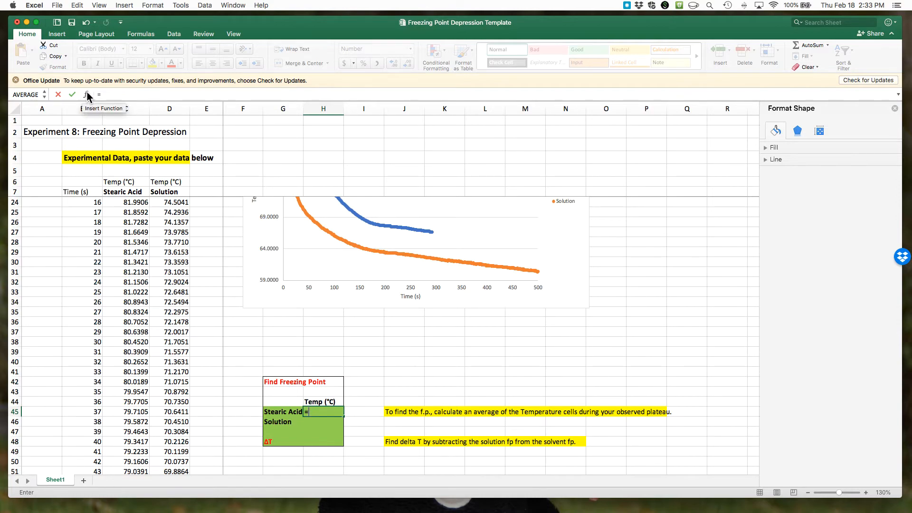
Step: Enter =AVERAGE(C208:C254) as the Stearic Acid freezing point, giving 67.4669
{"action": "left_click", "coordinate": [87, 94]}
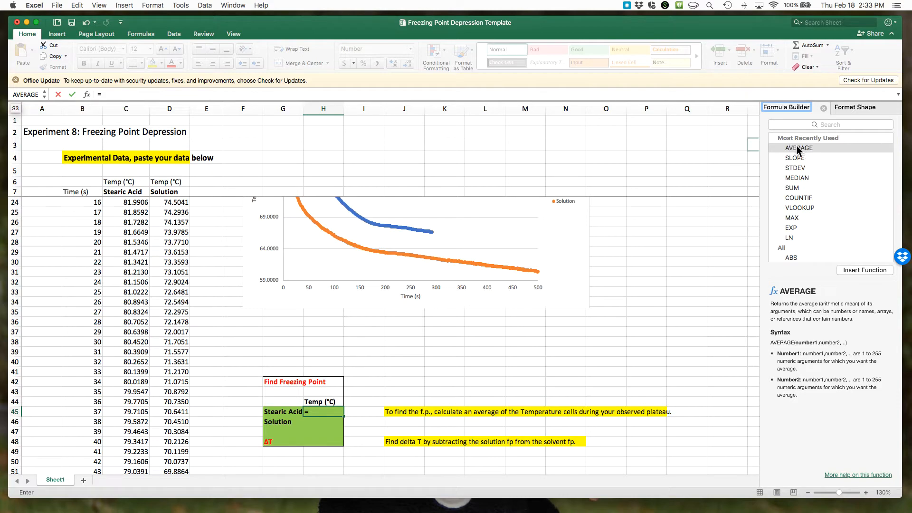
{"action": "left_click", "coordinate": [799, 148]}
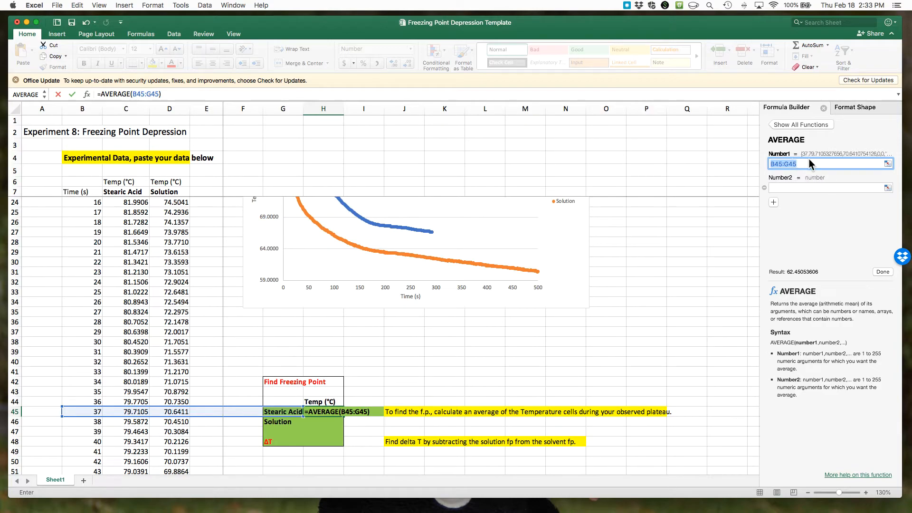
{"action": "scroll", "scroll_direction": "down", "scroll_amount": 3}
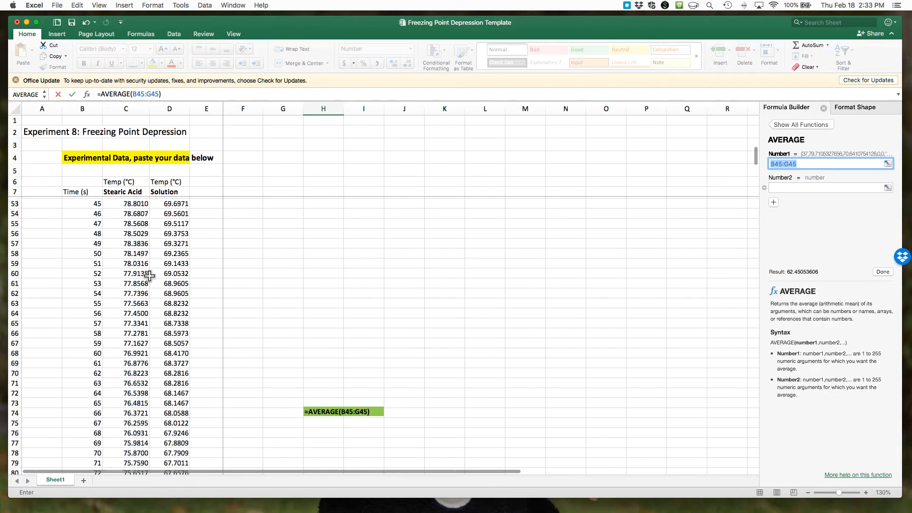
{"action": "scroll", "scroll_direction": "down", "scroll_amount": 3}
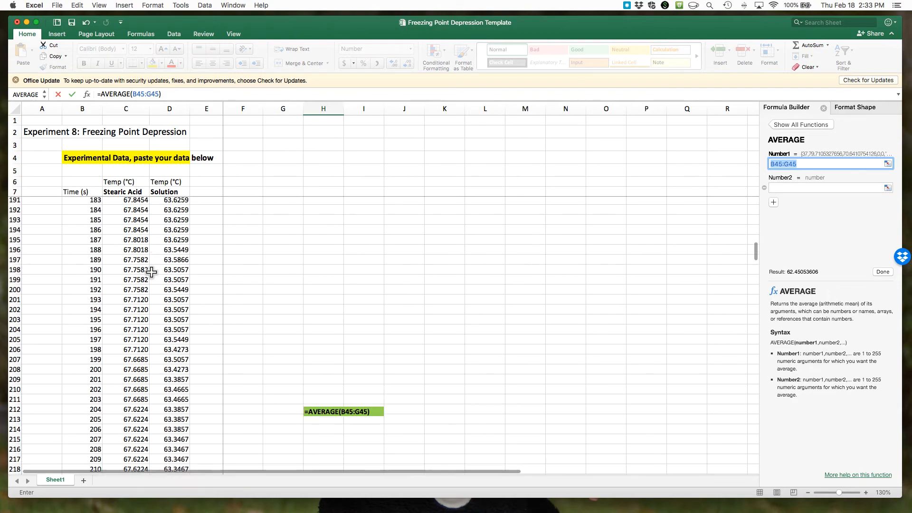
{"action": "scroll", "scroll_direction": "down", "scroll_amount": 3}
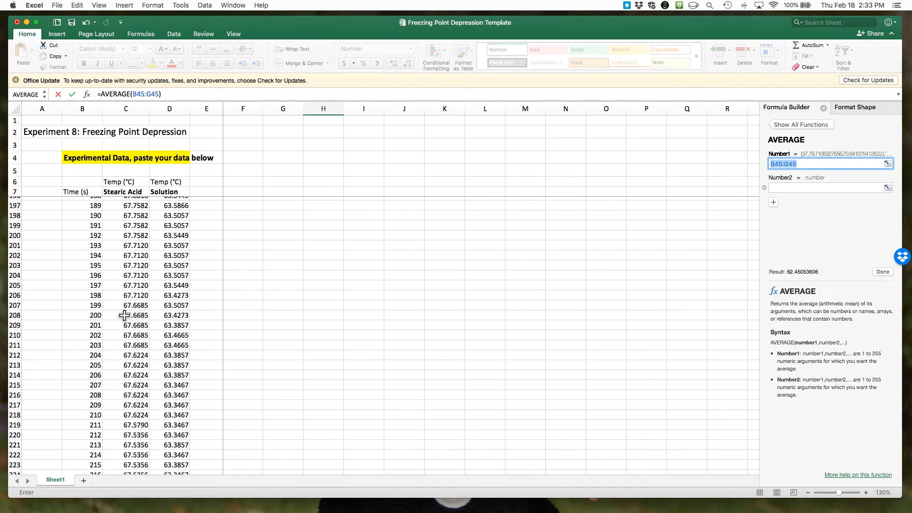
{"action": "left_click_drag", "start_coordinate": [126, 315], "coordinate": [126, 424]}
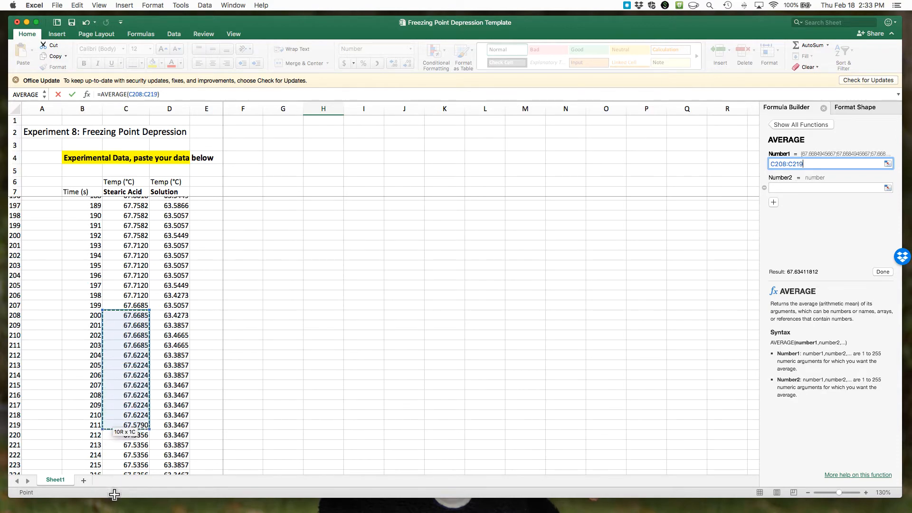
{"action": "left_click_drag", "start_coordinate": [125, 425], "coordinate": [125, 477]}
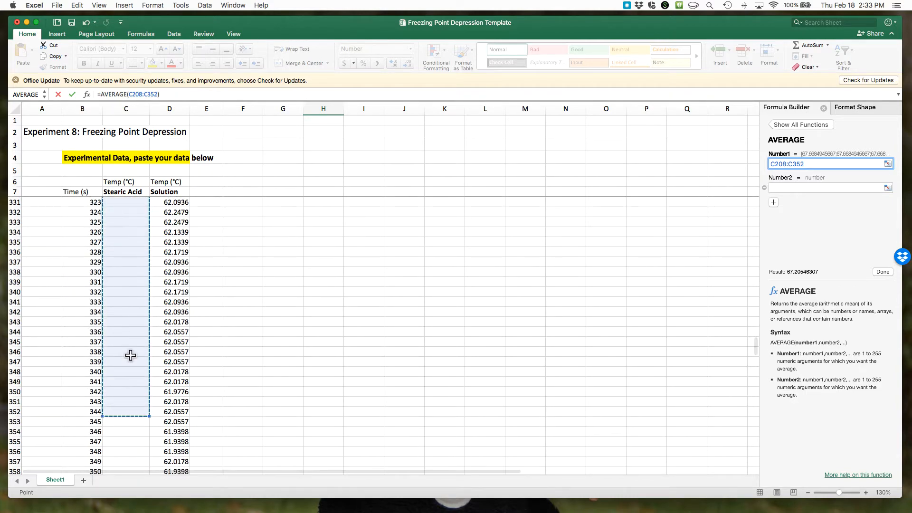
{"action": "scroll", "scroll_direction": "up", "scroll_amount": 3}
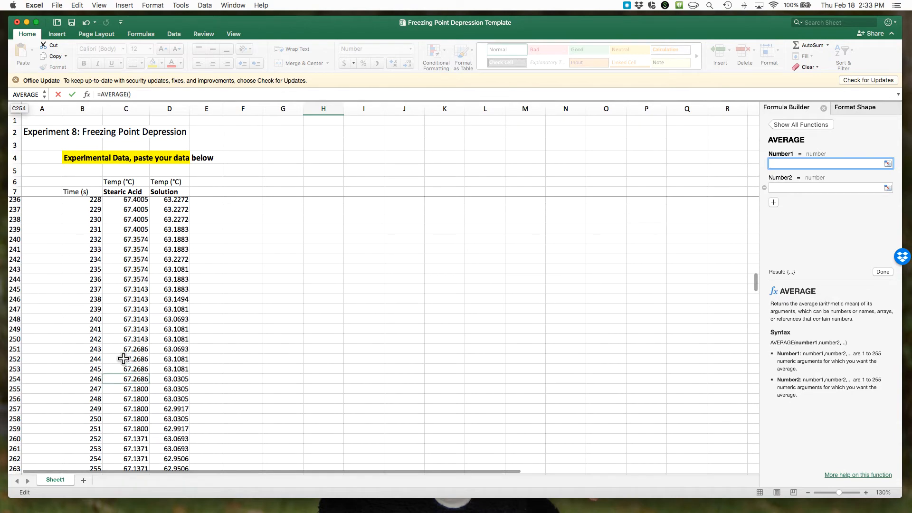
{"action": "left_click_drag", "start_coordinate": [126, 328], "coordinate": [126, 379]}
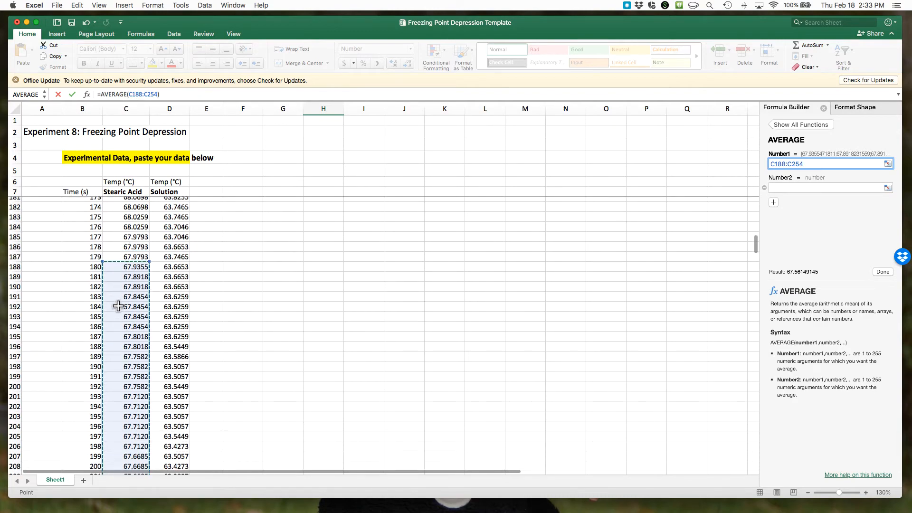
{"action": "scroll", "scroll_direction": "down", "scroll_amount": 3}
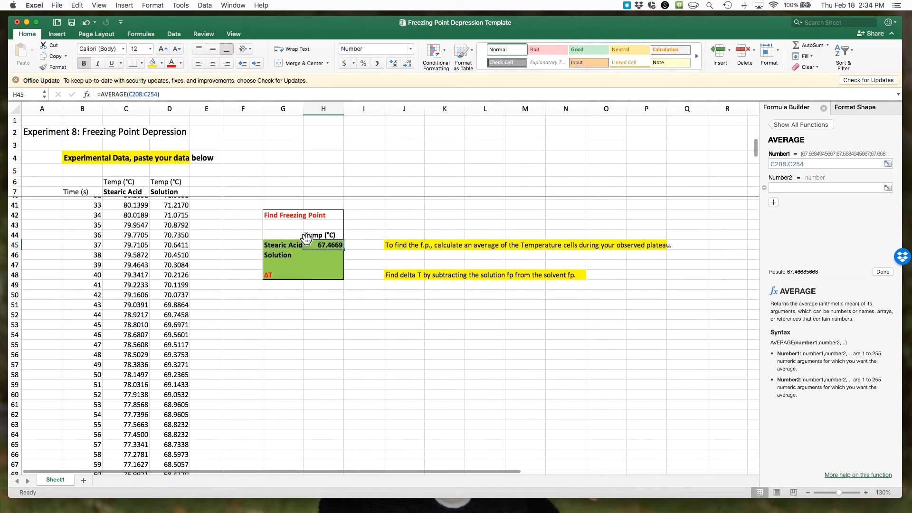
{"action": "mouse_move", "coordinate": [334, 248]}
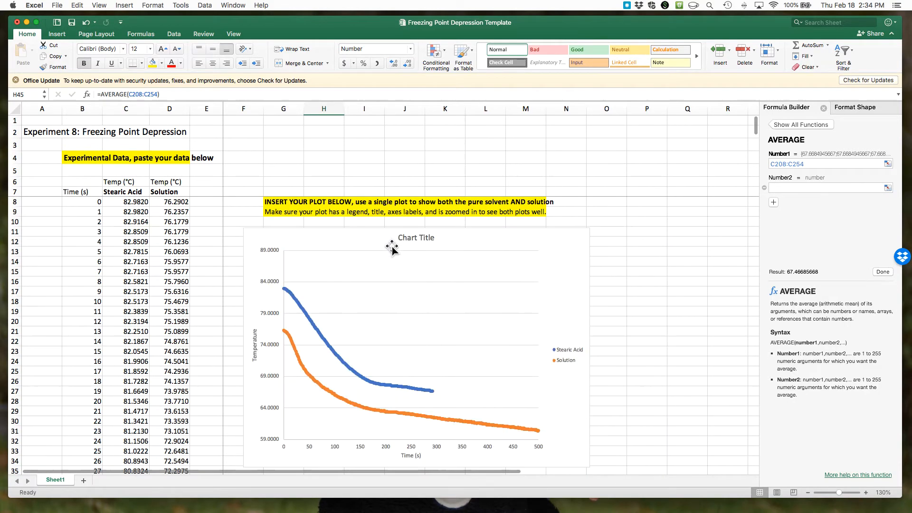
{"action": "scroll", "scroll_direction": "down", "scroll_amount": 3}
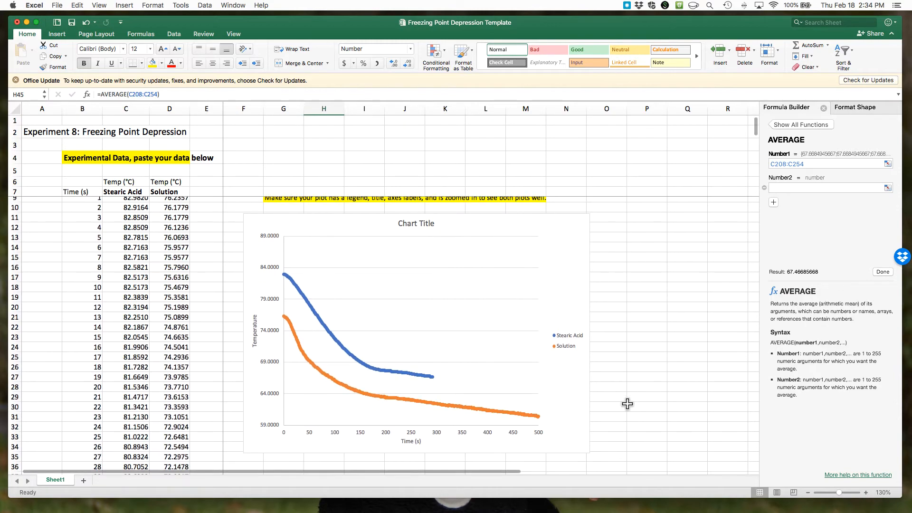
{"action": "scroll", "scroll_direction": "down", "scroll_amount": 3}
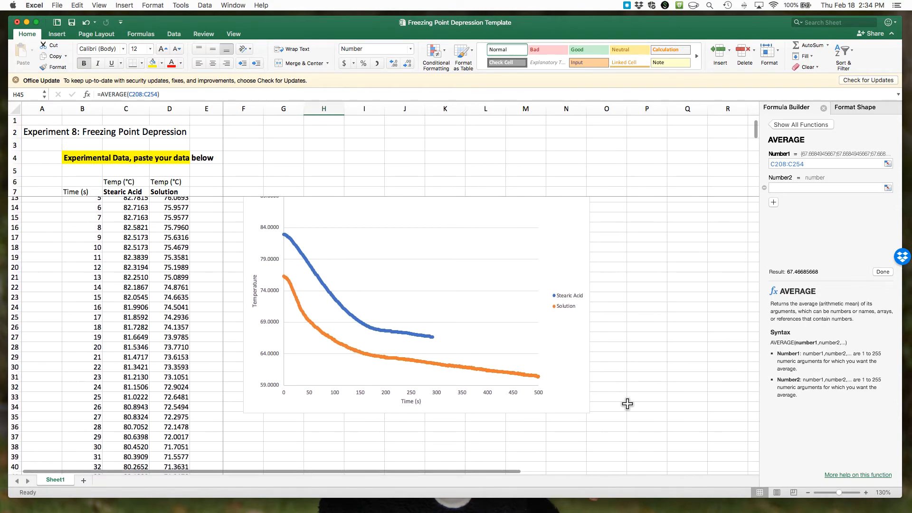
{"action": "scroll", "scroll_direction": "down", "scroll_amount": 3}
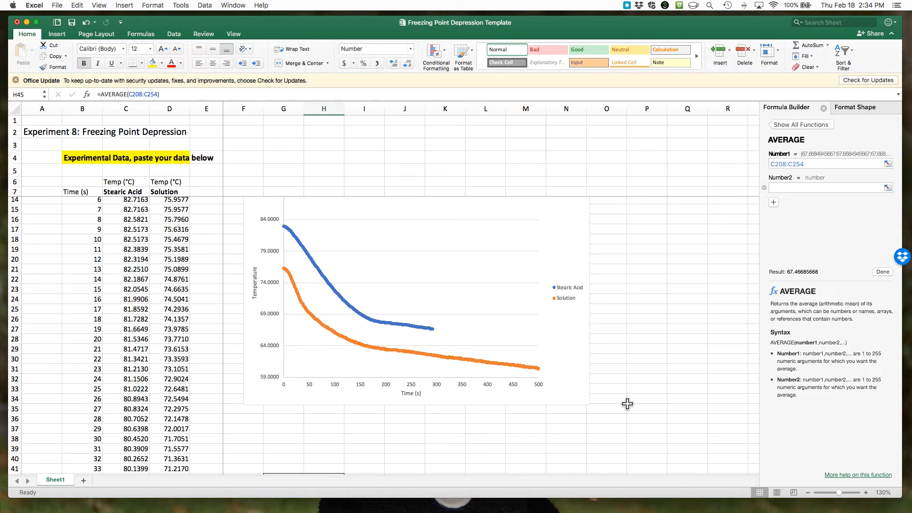
{"action": "mouse_move", "coordinate": [620, 403]}
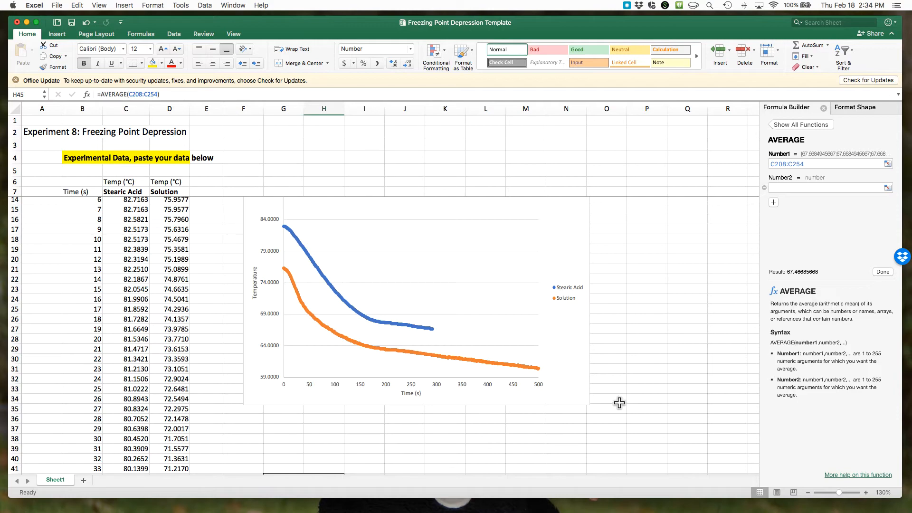
{"action": "mouse_move", "coordinate": [437, 388]}
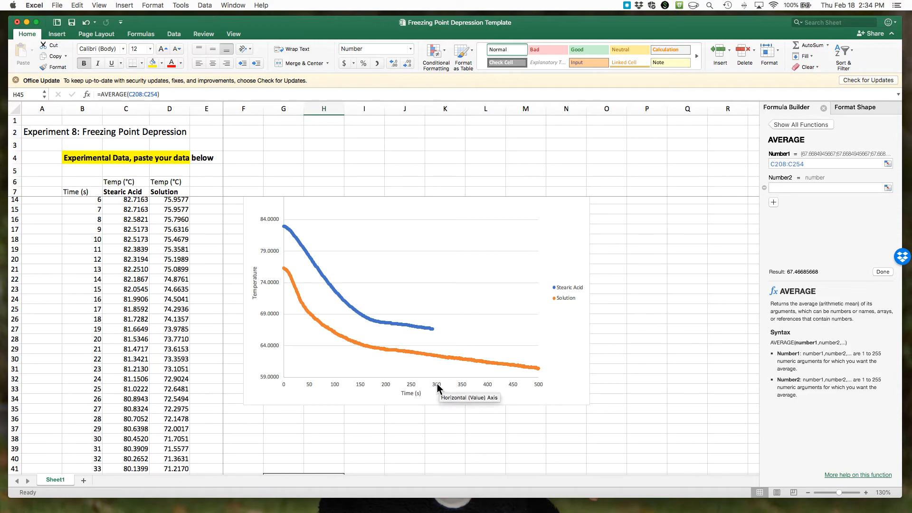
{"action": "mouse_move", "coordinate": [504, 372]}
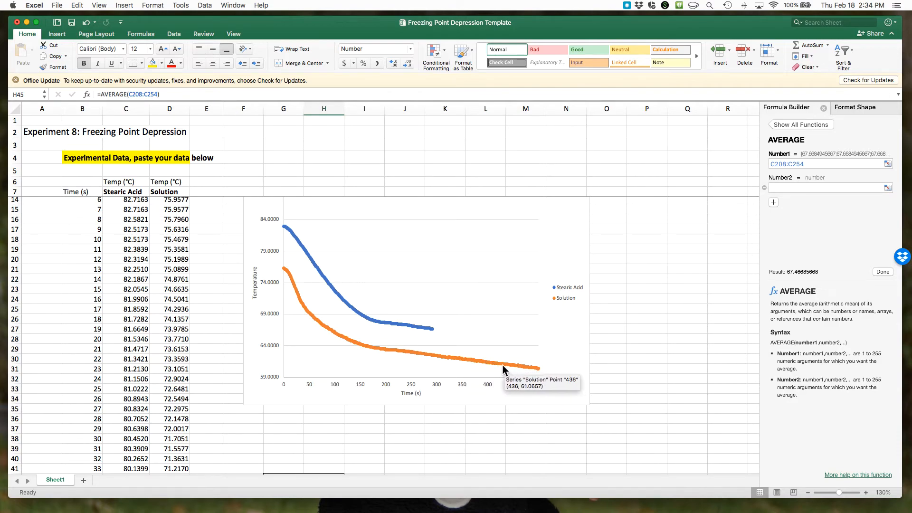
{"action": "mouse_move", "coordinate": [390, 355]}
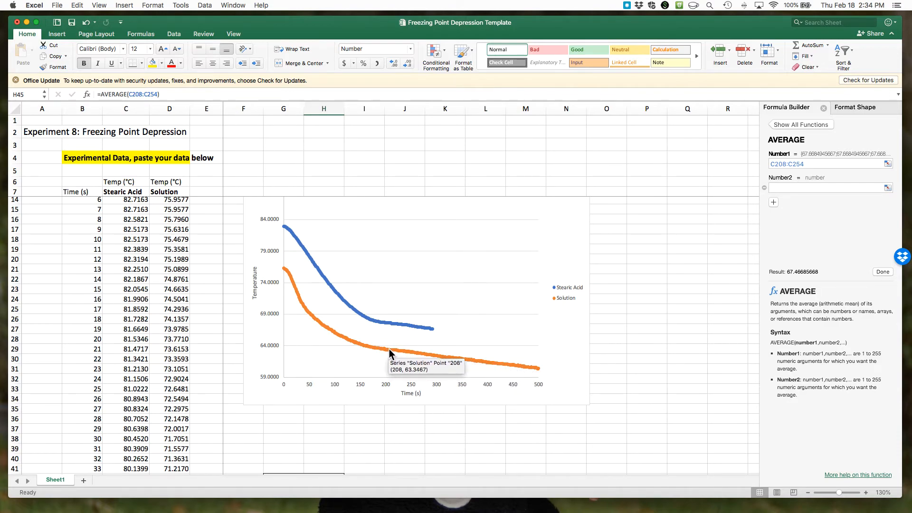
{"action": "mouse_move", "coordinate": [397, 354]}
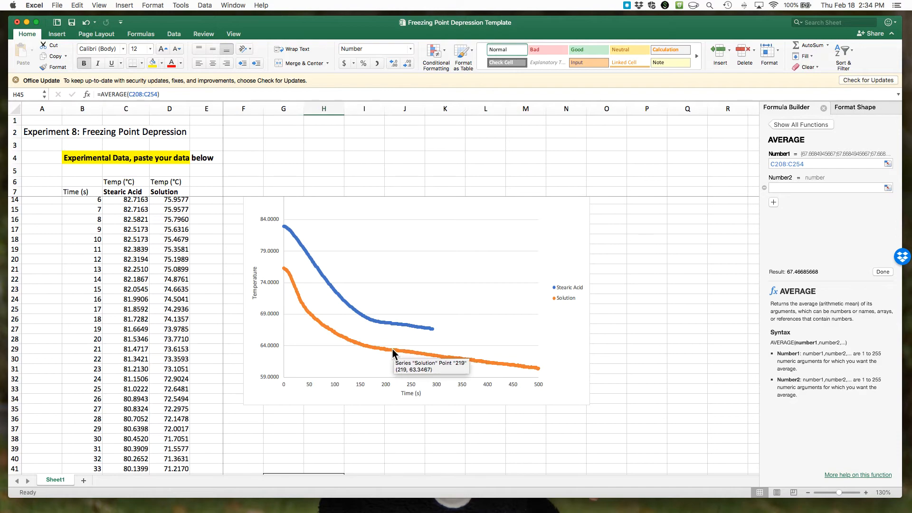
{"action": "mouse_move", "coordinate": [491, 381]}
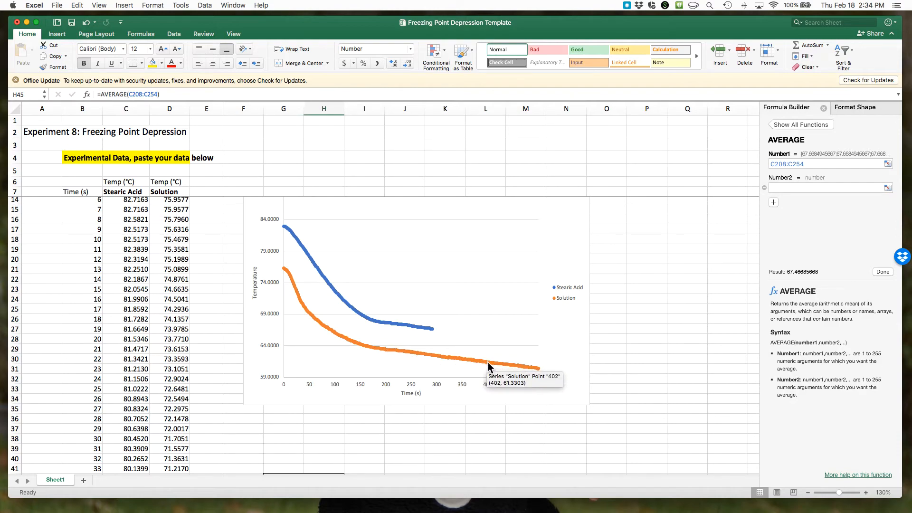
{"action": "mouse_move", "coordinate": [433, 362]}
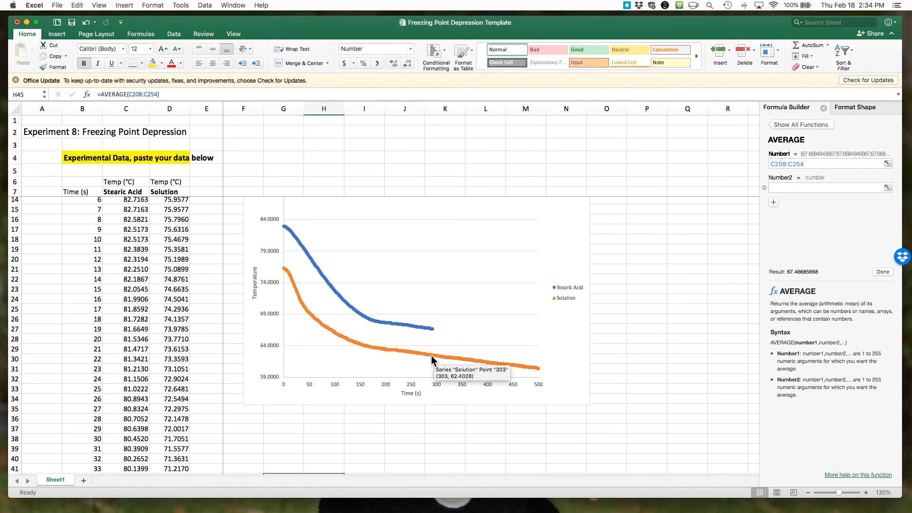
{"action": "mouse_move", "coordinate": [383, 353]}
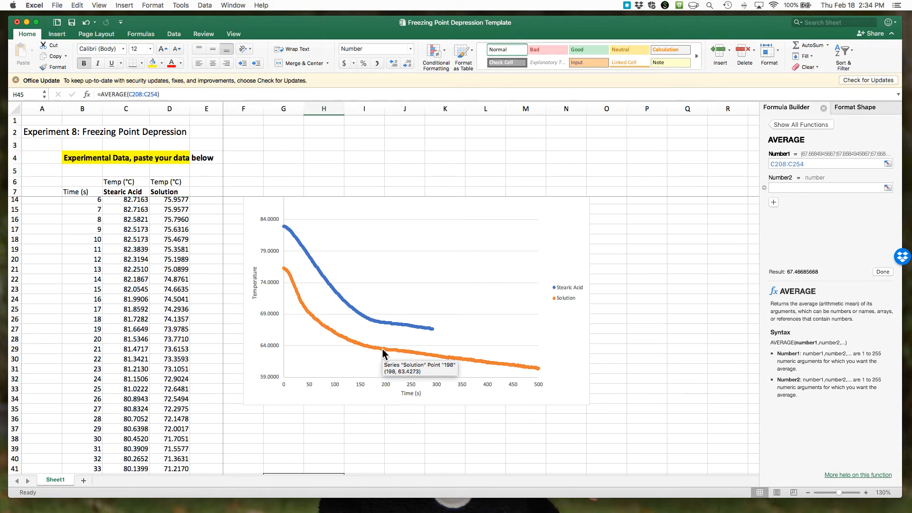
{"action": "mouse_move", "coordinate": [400, 354]}
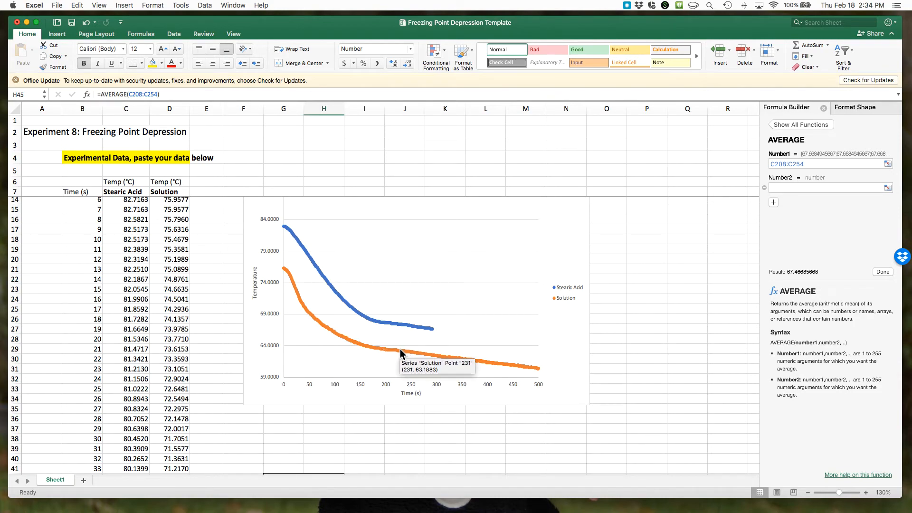
{"action": "scroll", "scroll_direction": "down", "scroll_amount": 3}
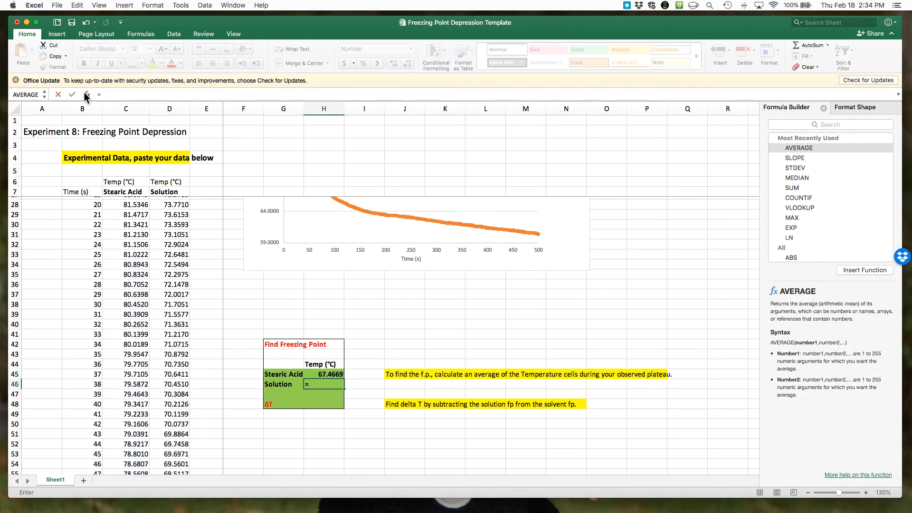
Step: Enter =AVERAGE(D206:D238) in H46 for the Solution freezing point, about 63.35
{"action": "left_click", "coordinate": [799, 147]}
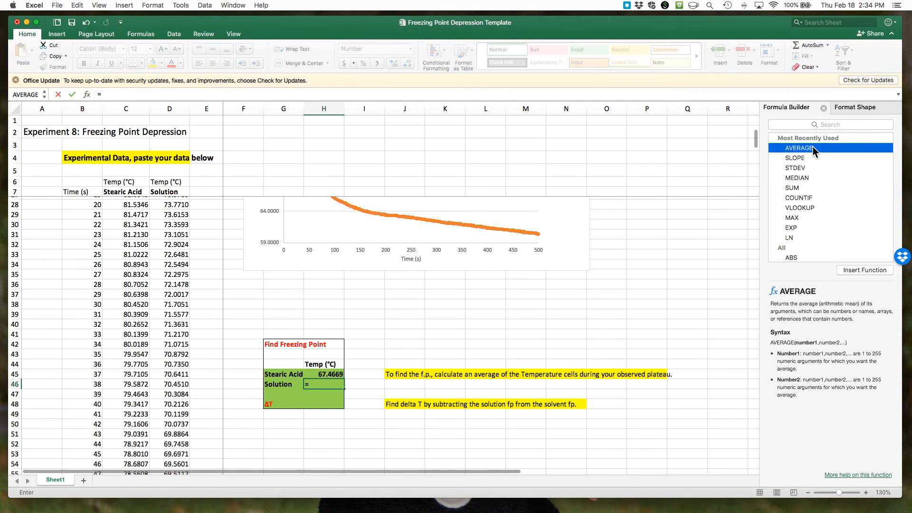
{"action": "left_click", "coordinate": [804, 147]}
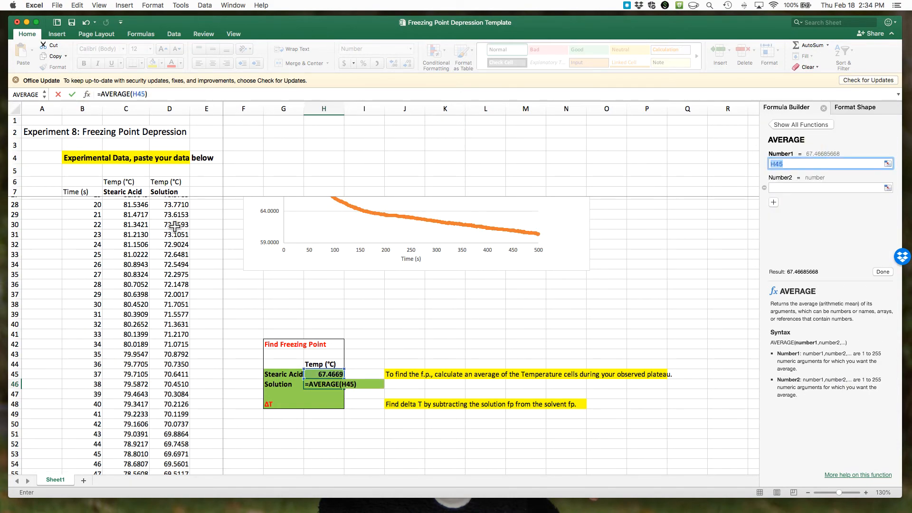
{"action": "scroll", "scroll_direction": "down", "scroll_amount": 3}
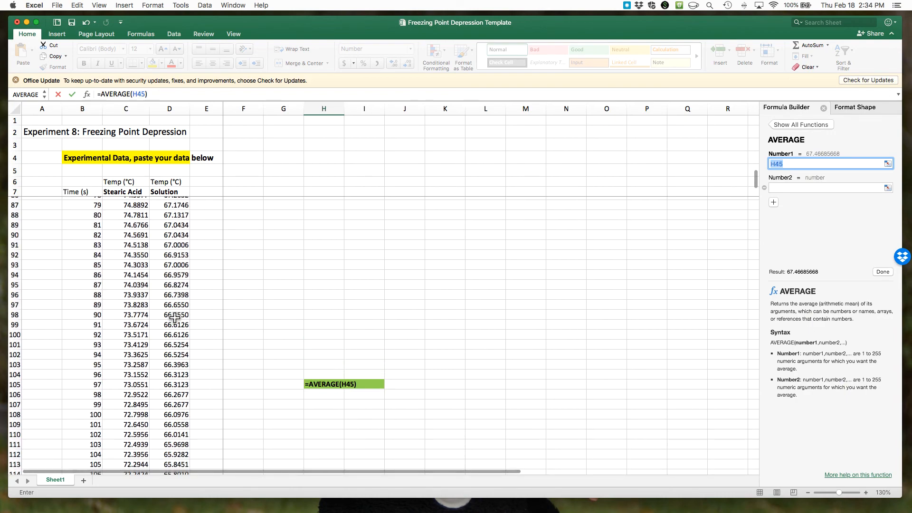
{"action": "scroll", "scroll_direction": "down", "scroll_amount": 3}
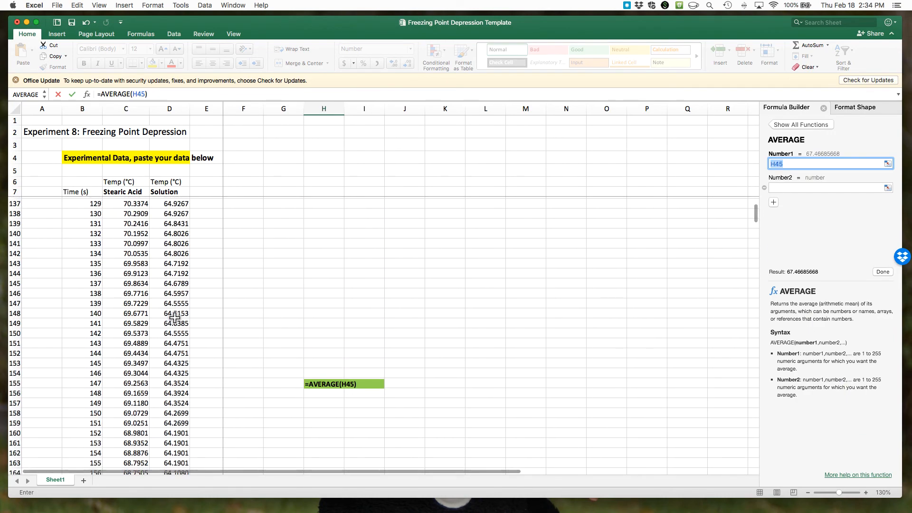
{"action": "scroll", "scroll_direction": "down", "scroll_amount": 3}
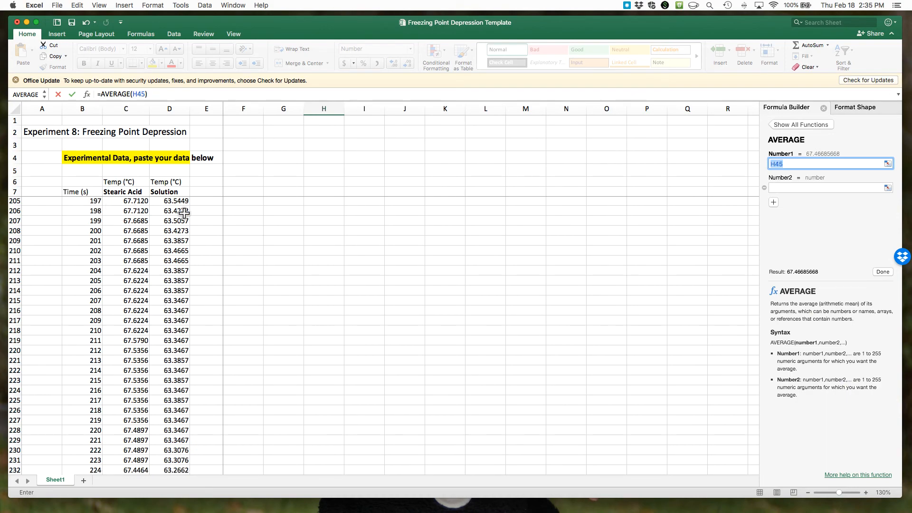
{"action": "left_click_drag", "start_coordinate": [169, 210], "coordinate": [169, 321]}
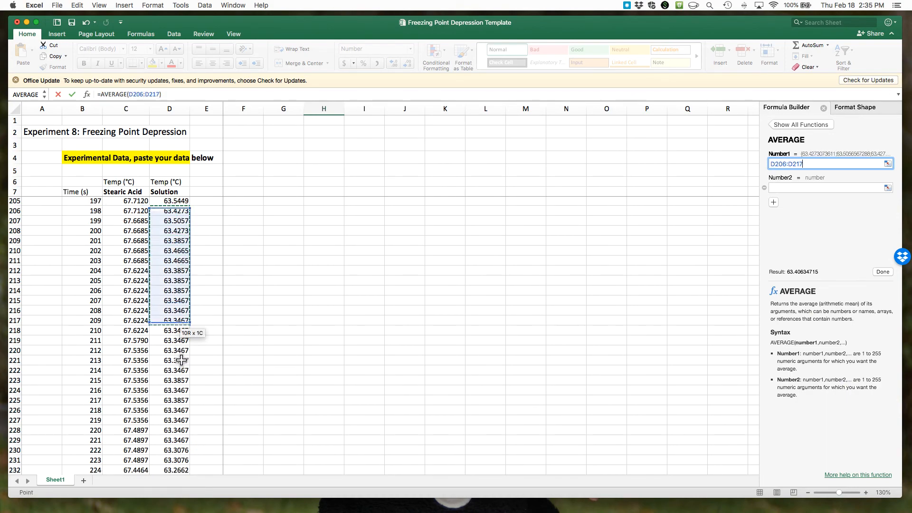
{"action": "left_click_drag", "start_coordinate": [169, 321], "coordinate": [178, 470]}
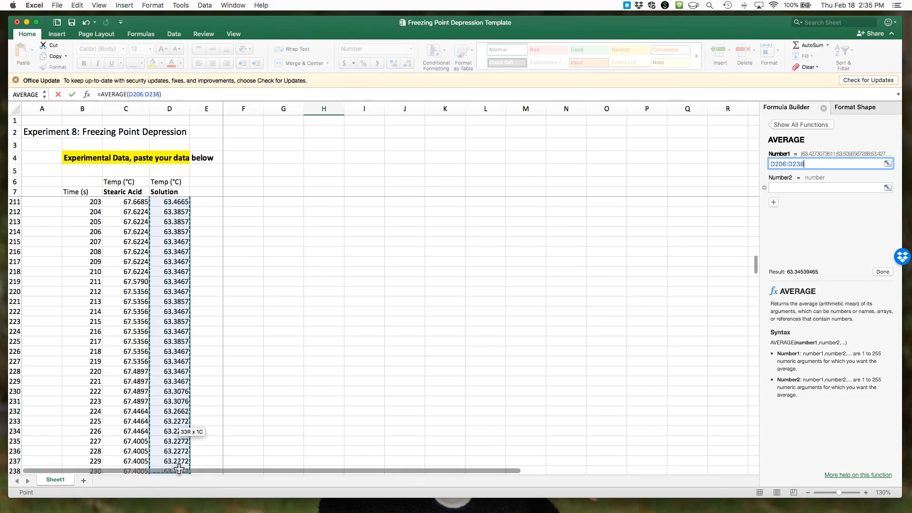
{"action": "mouse_move", "coordinate": [220, 406]}
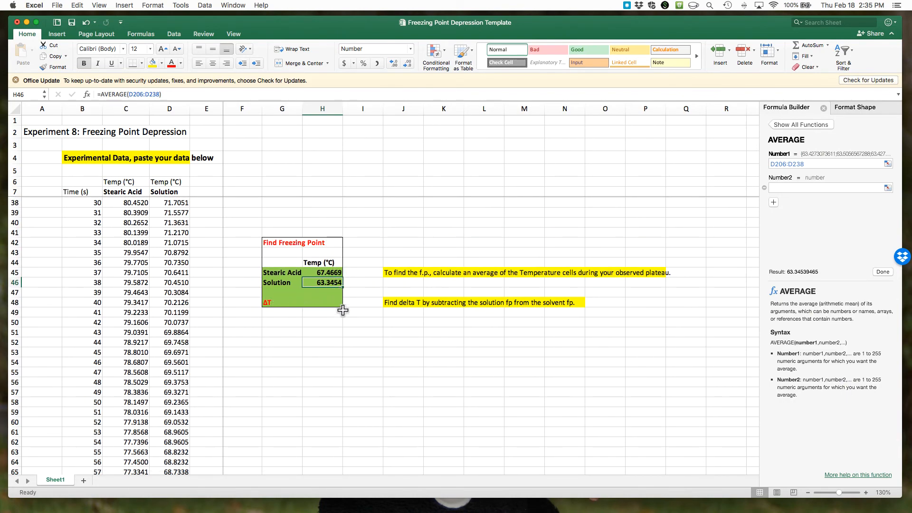
{"action": "mouse_move", "coordinate": [320, 305]}
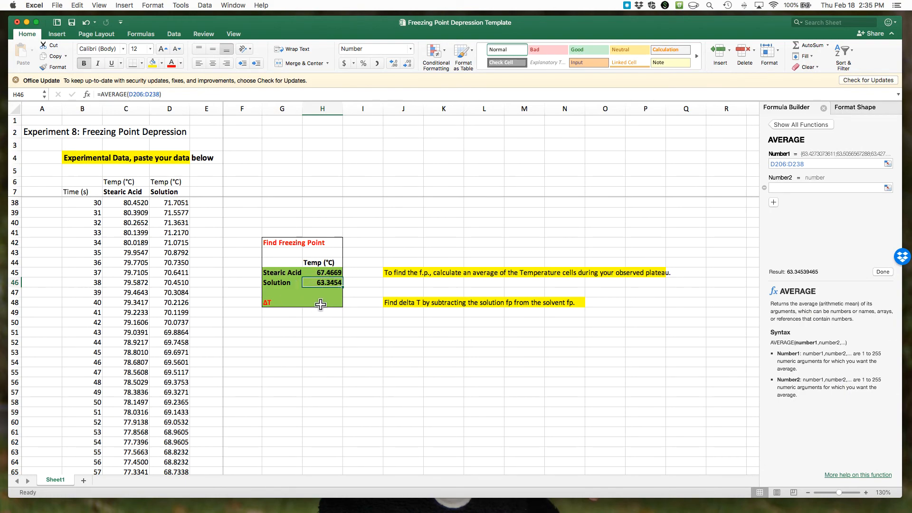
Step: Build the ΔT formula =H46-H45 in cell H48
{"action": "left_click", "coordinate": [320, 302]}
{"action": "type", "text": "="}
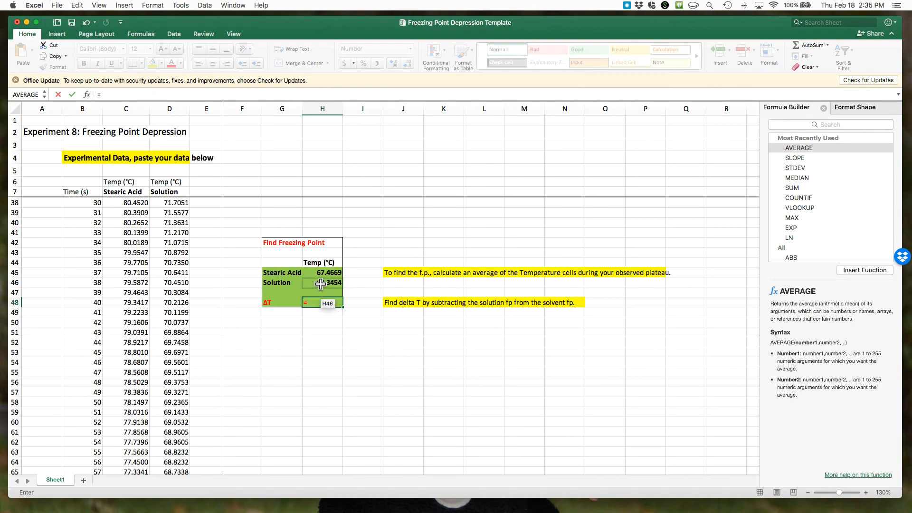
{"action": "left_click", "coordinate": [323, 272]}
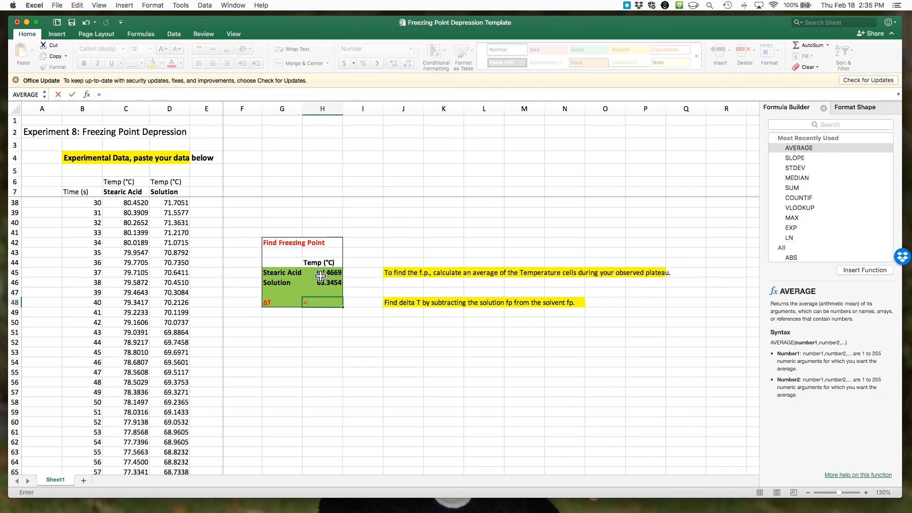
{"action": "left_click", "coordinate": [322, 282]}
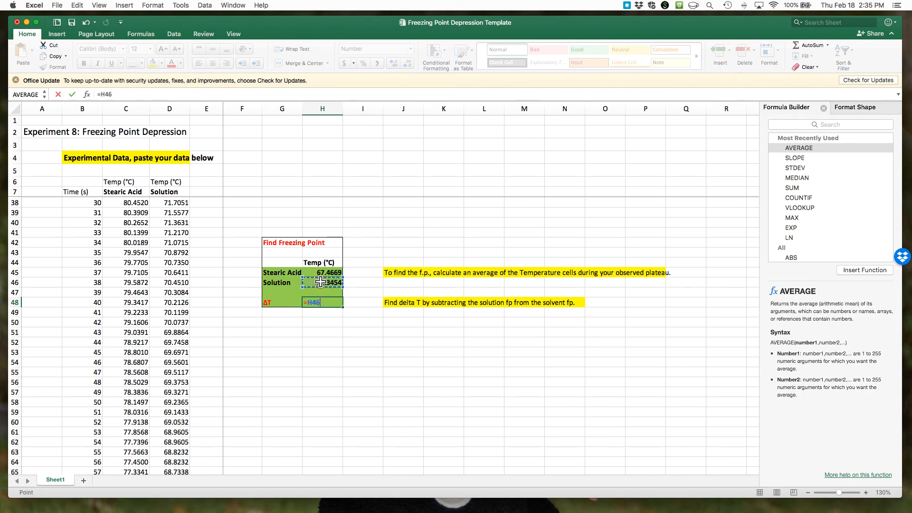
{"action": "type", "text": "-"}
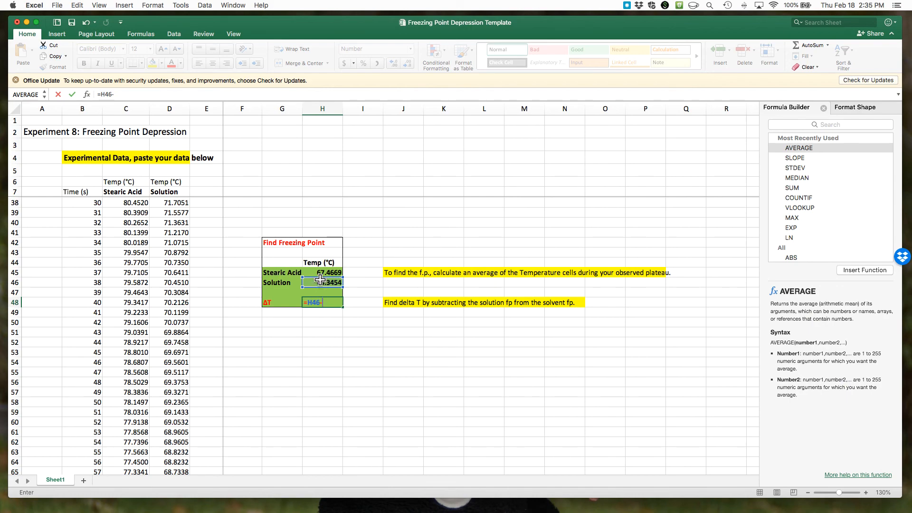
{"action": "left_click", "coordinate": [323, 272]}
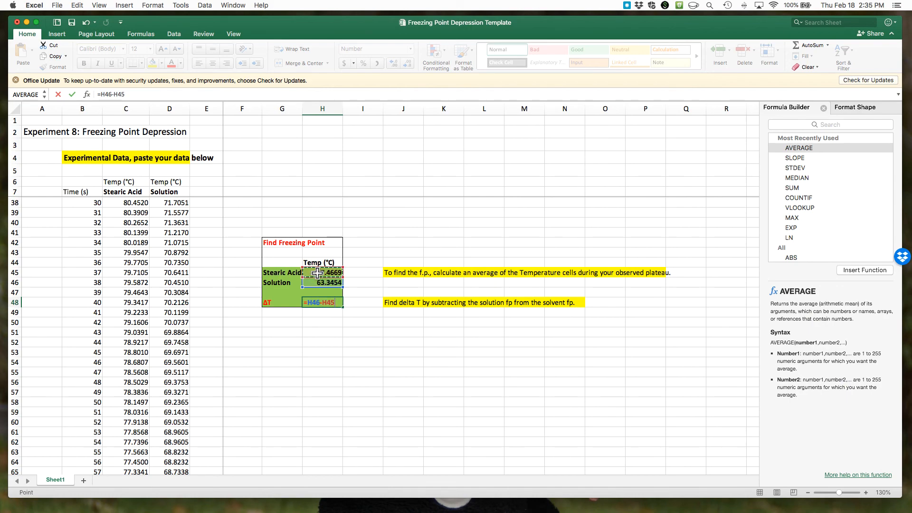